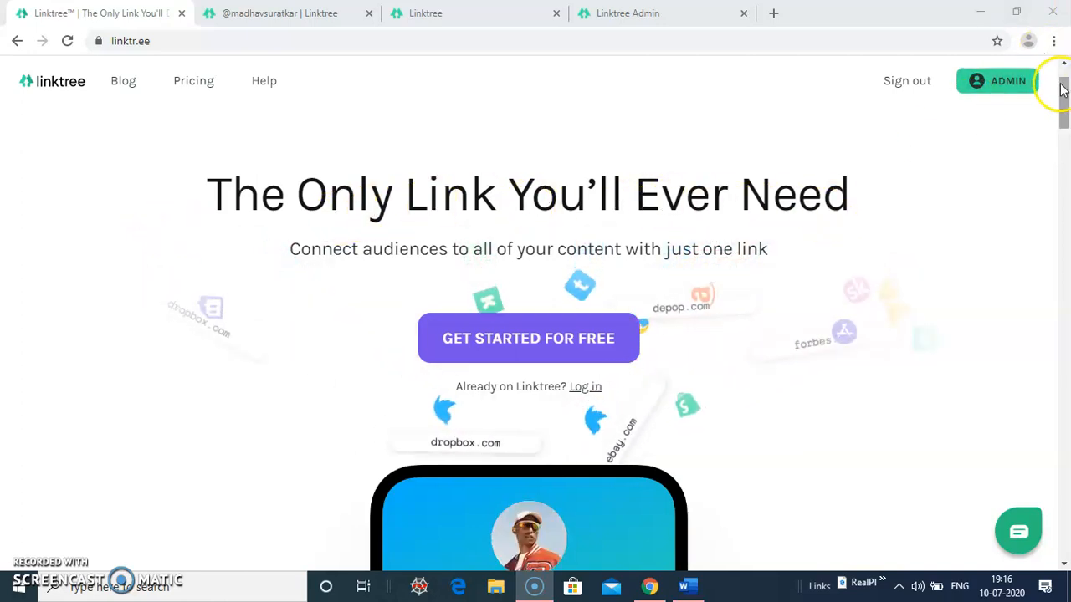
Step: Scroll through the Linktree home page to review its features
{"action": "scroll", "scroll_direction": "down", "scroll_amount": 3}
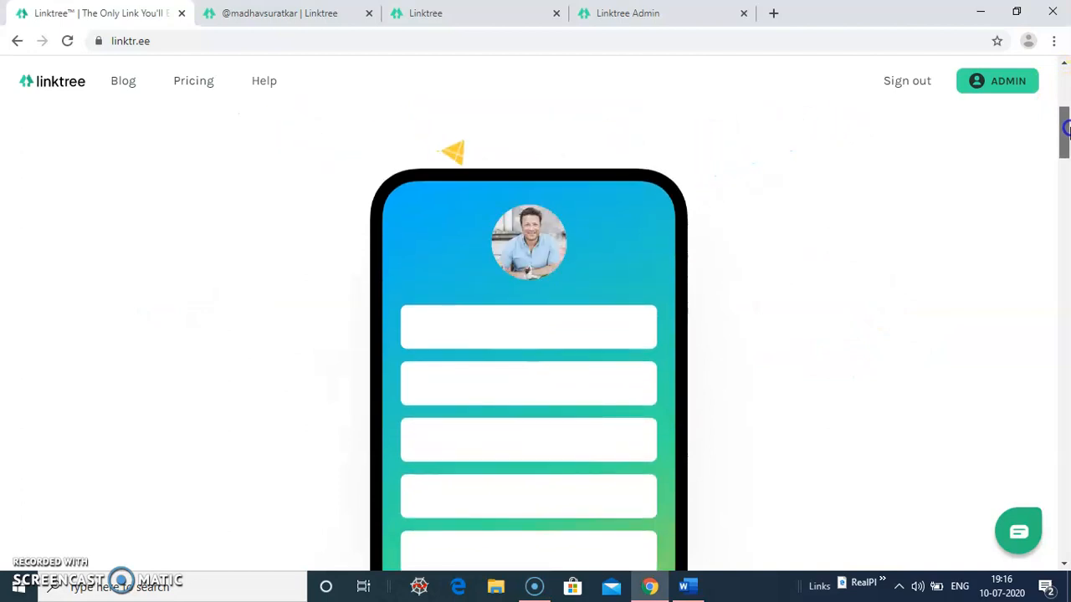
{"action": "scroll", "scroll_direction": "down", "scroll_amount": 3}
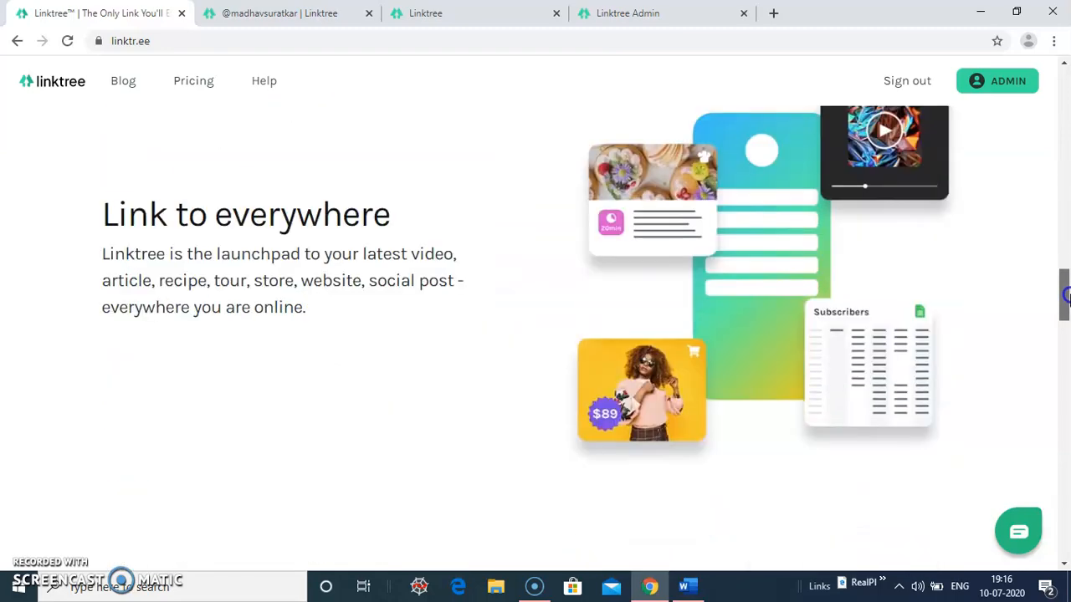
{"action": "scroll", "scroll_direction": "down", "scroll_amount": 3}
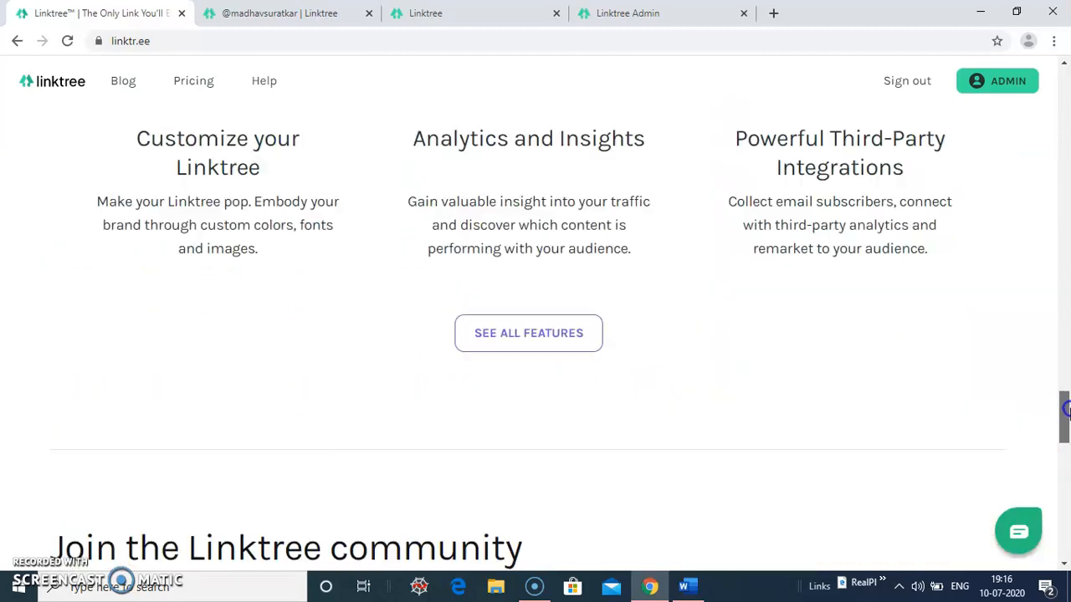
{"action": "scroll", "scroll_direction": "up", "scroll_amount": 3}
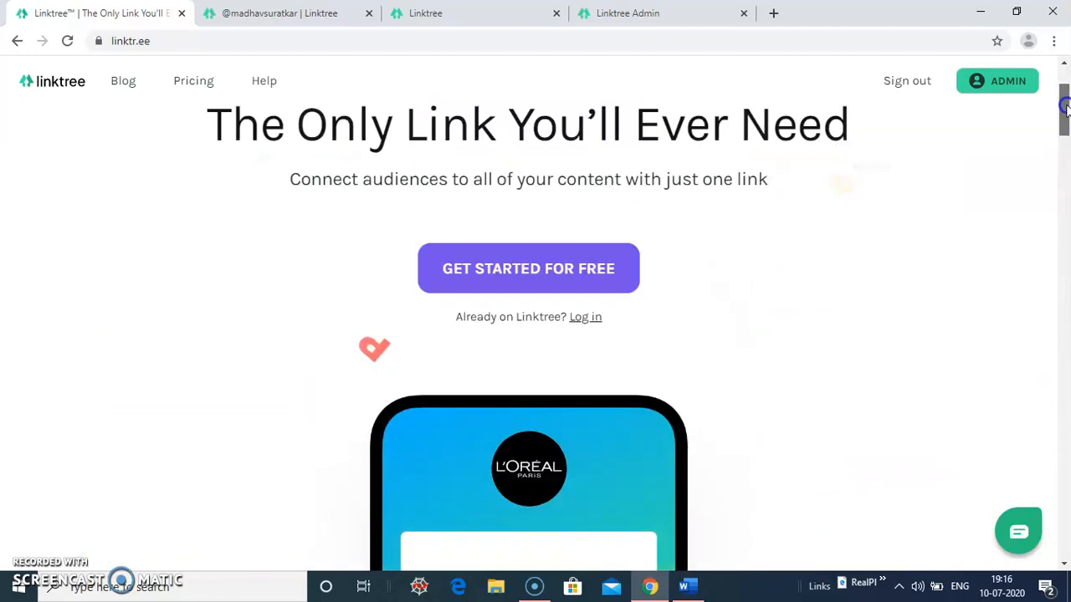
{"action": "scroll", "scroll_direction": "down", "scroll_amount": 3}
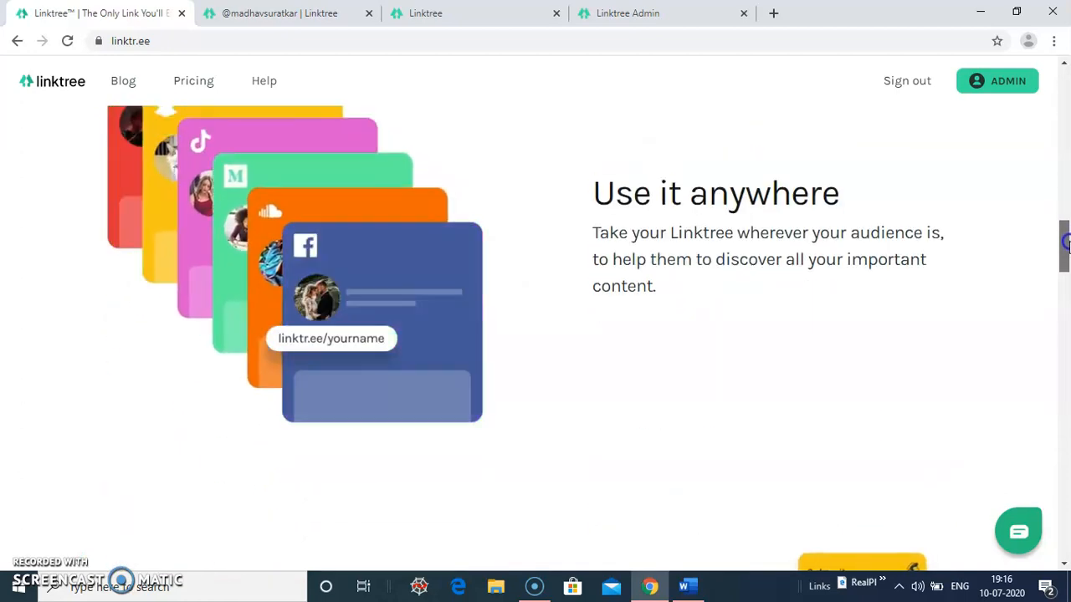
{"action": "scroll", "scroll_direction": "down", "scroll_amount": 3}
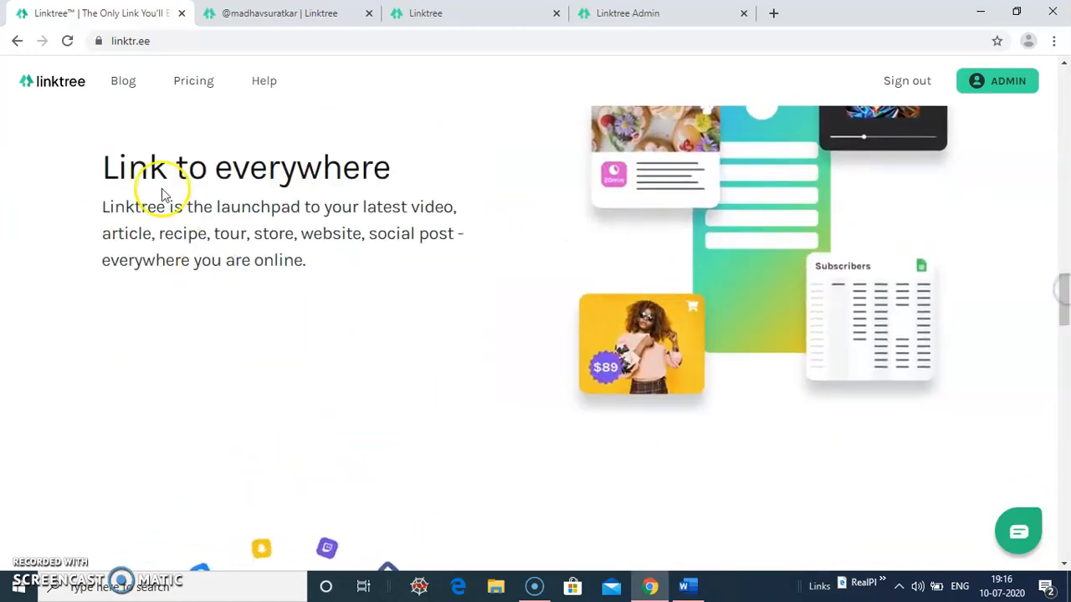
{"action": "scroll", "scroll_direction": "down", "scroll_amount": 3}
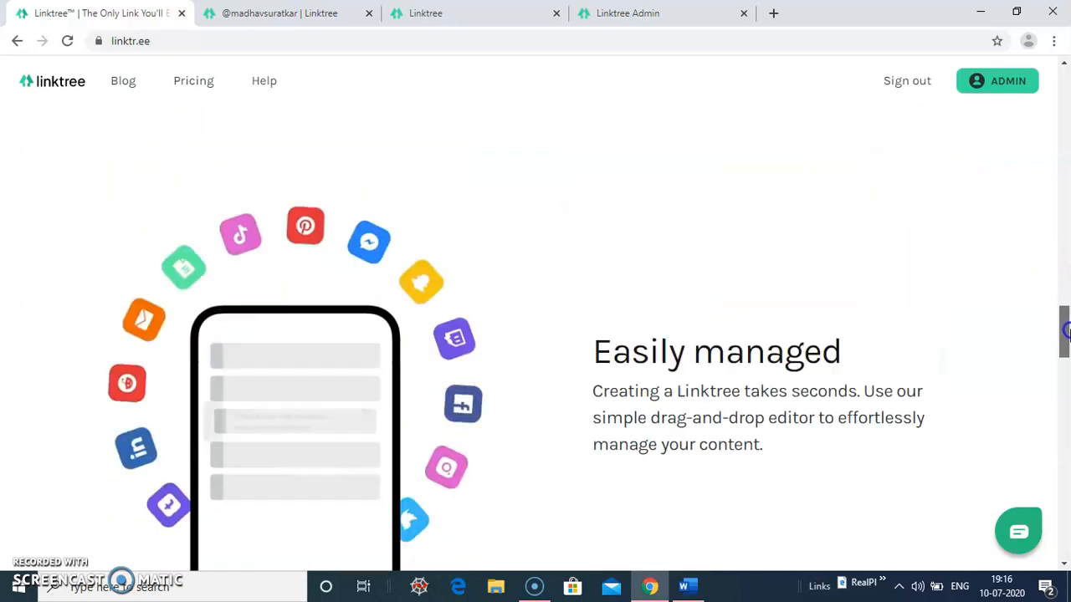
{"action": "scroll", "scroll_direction": "down", "scroll_amount": 3}
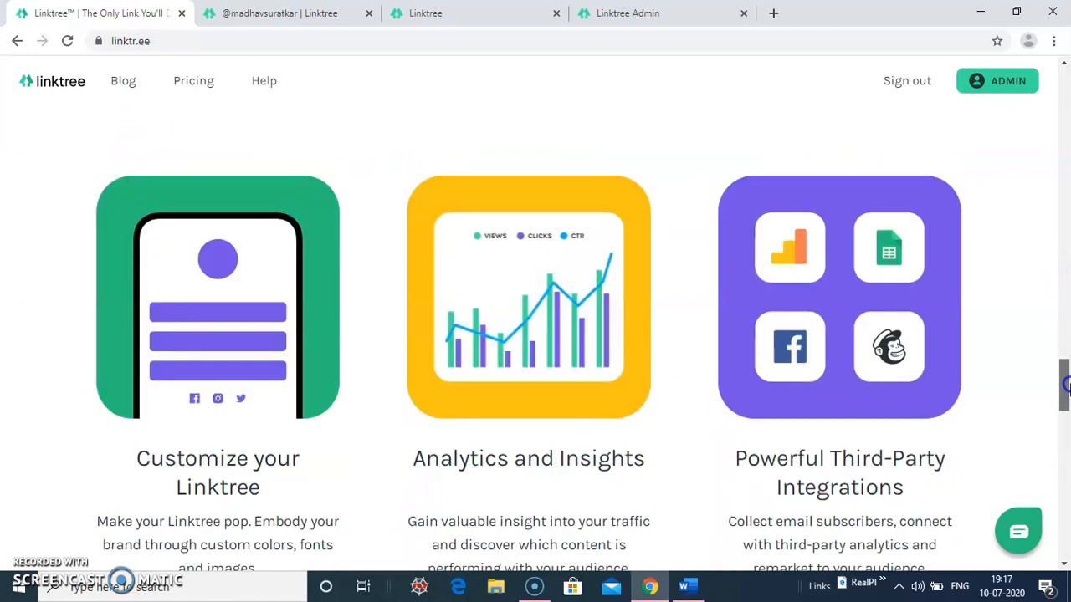
{"action": "scroll", "scroll_direction": "down", "scroll_amount": 3}
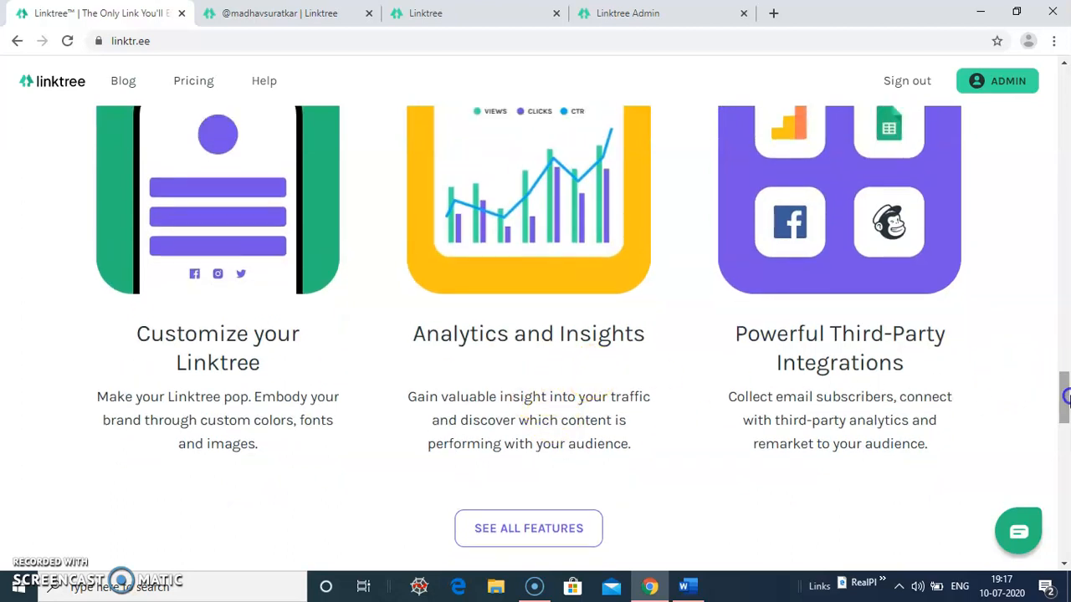
{"action": "scroll", "scroll_direction": "down", "scroll_amount": 3}
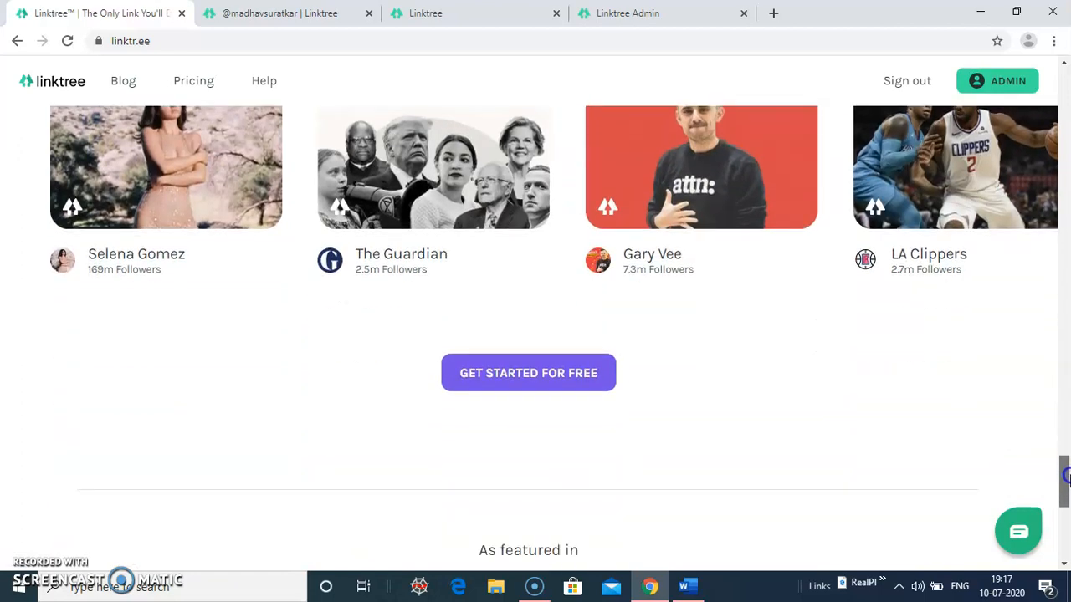
{"action": "scroll", "scroll_direction": "down", "scroll_amount": 3}
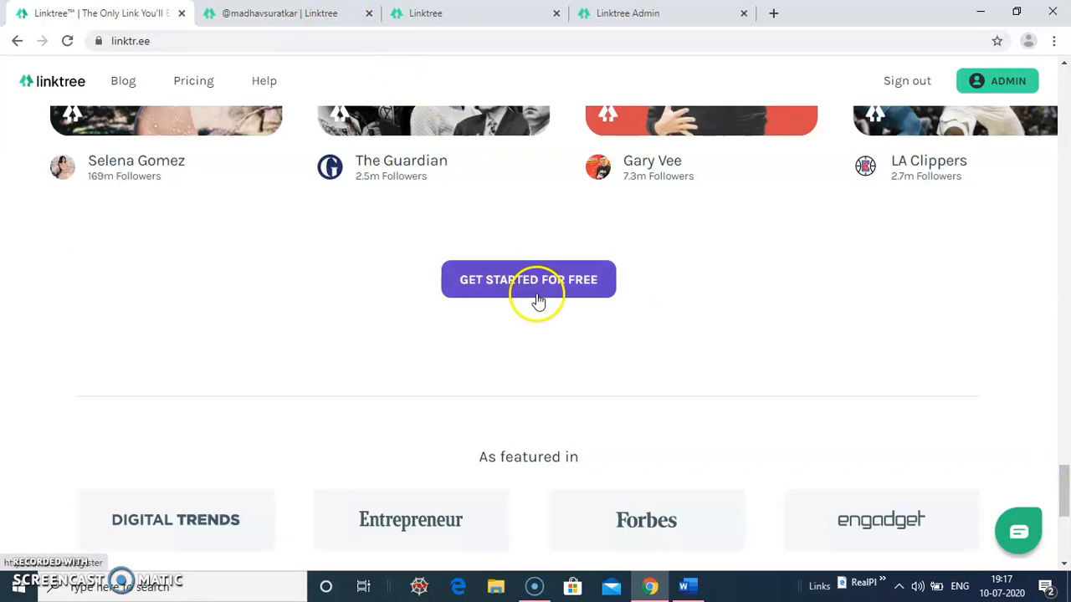
{"action": "mouse_move", "coordinate": [258, 13]}
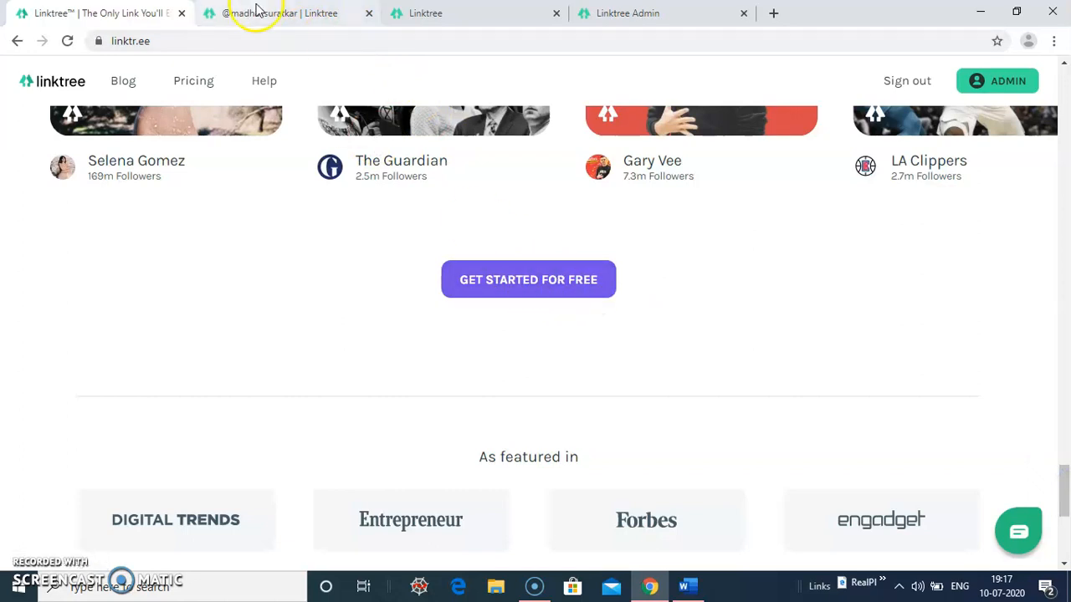
Step: View the public Linktree profile page and look over its links
{"action": "left_click", "coordinate": [278, 13]}
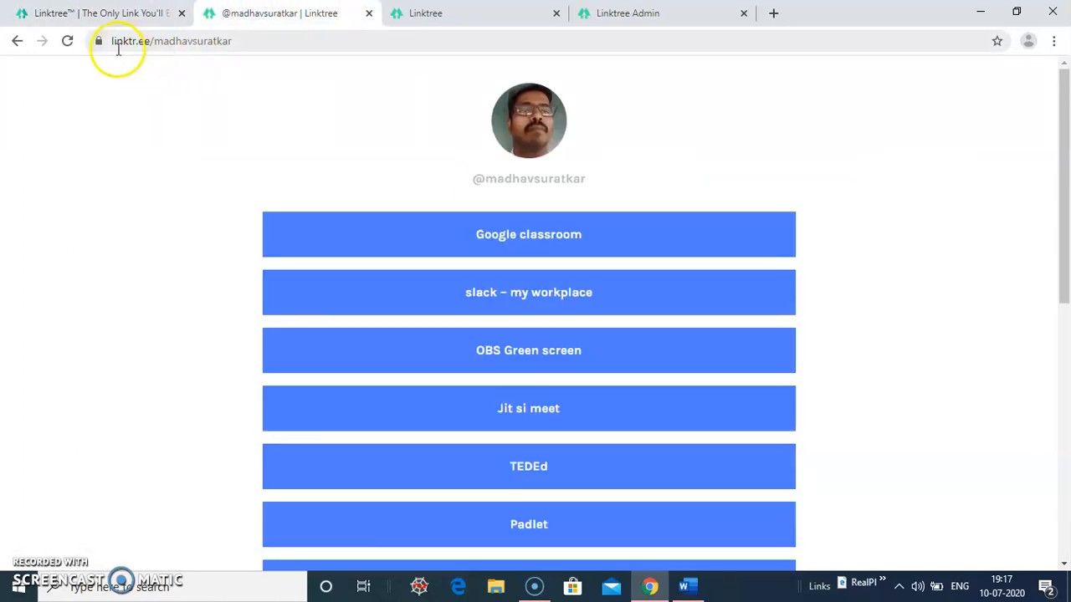
{"action": "scroll", "scroll_direction": "down", "scroll_amount": 3}
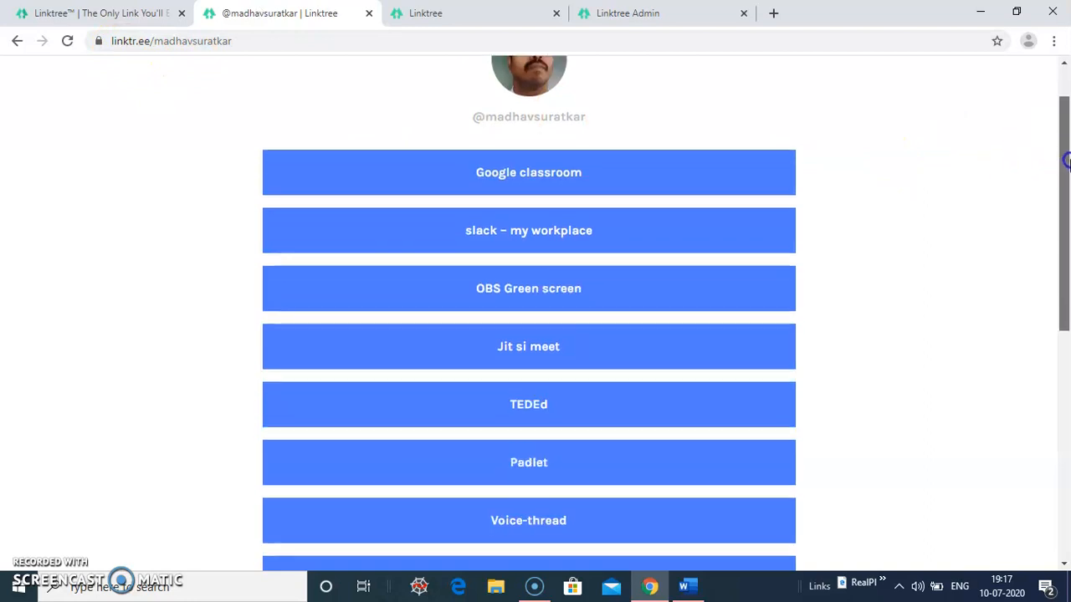
{"action": "scroll", "scroll_direction": "down", "scroll_amount": 3}
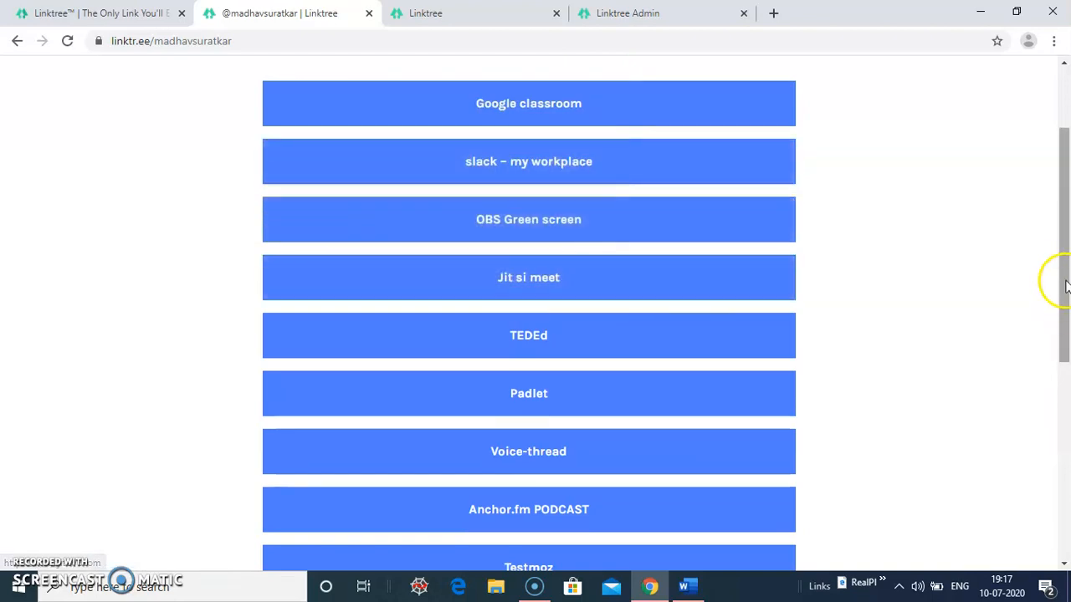
{"action": "scroll", "scroll_direction": "down", "scroll_amount": 3}
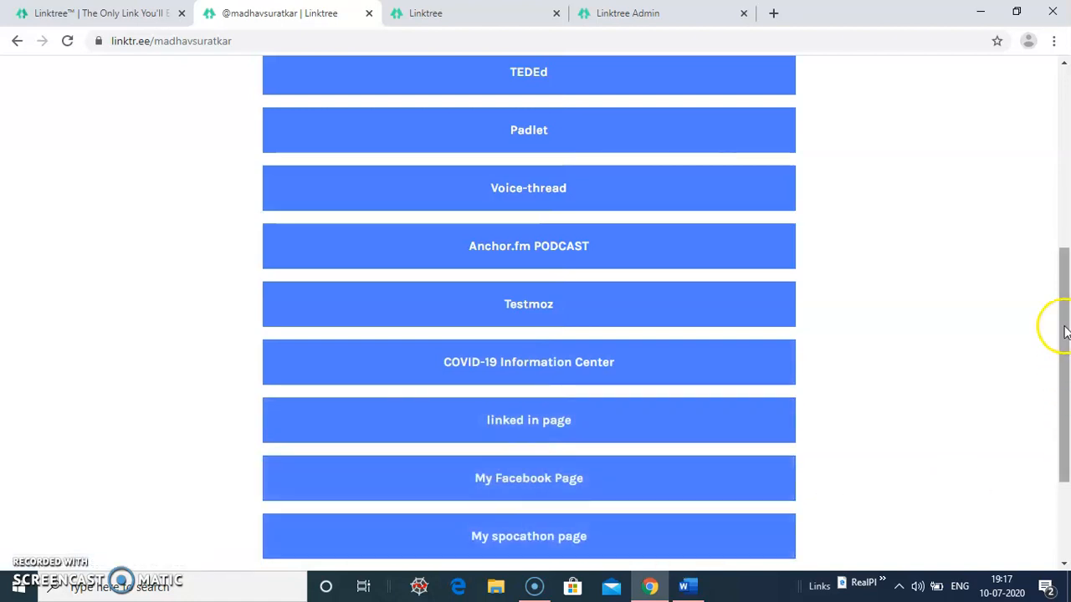
{"action": "scroll", "scroll_direction": "up", "scroll_amount": 3}
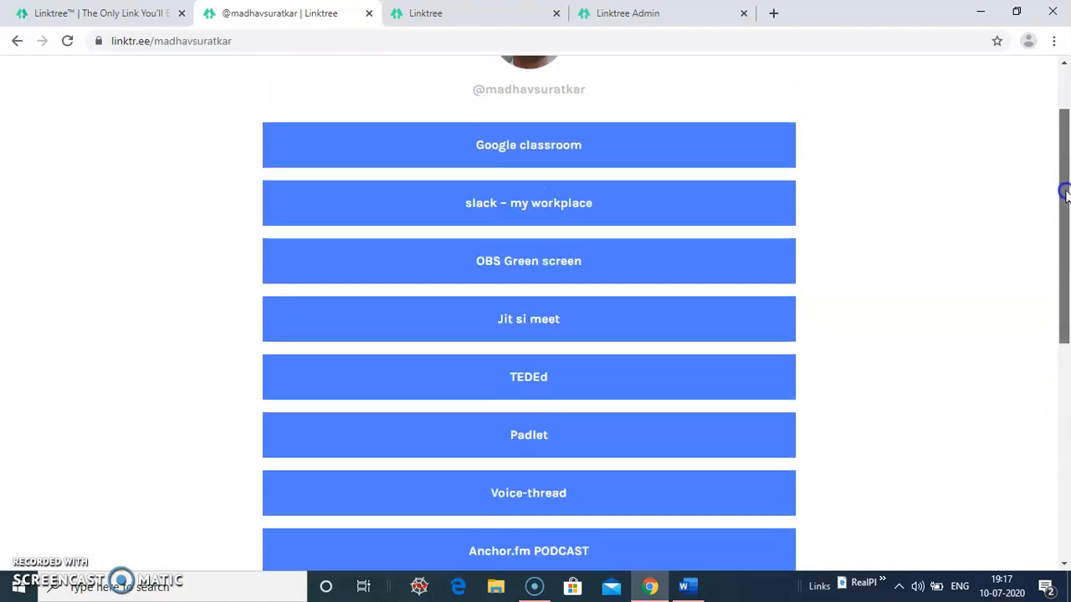
{"action": "scroll", "scroll_direction": "up", "scroll_amount": 3}
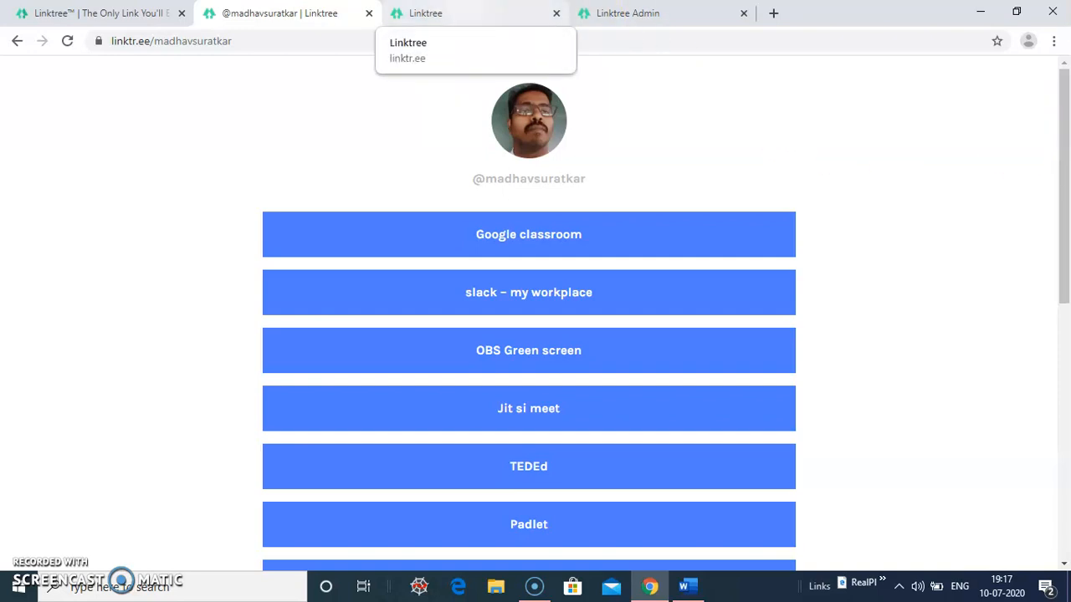
{"action": "mouse_move", "coordinate": [97, 13]}
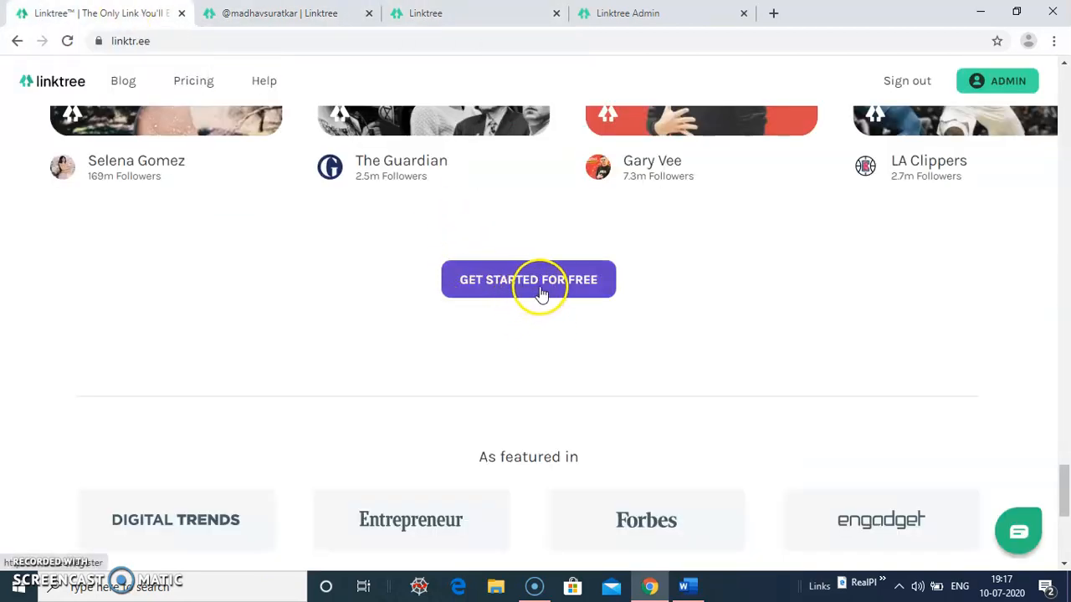
Step: Bring up the free sign-up form with its email and password fields, then head to the admin dashboard
{"action": "left_click", "coordinate": [529, 279]}
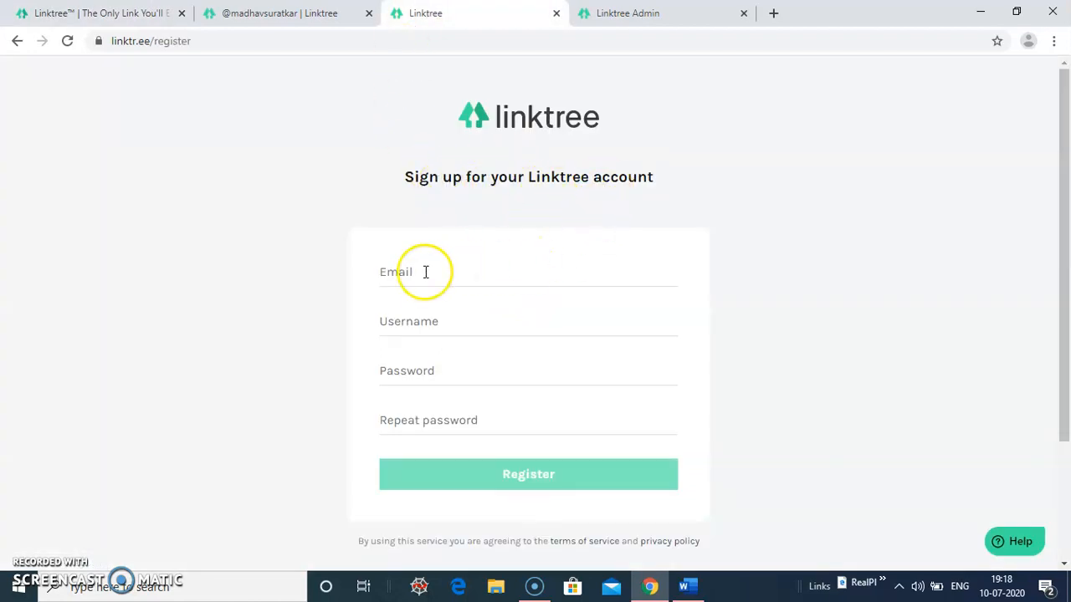
{"action": "left_click", "coordinate": [425, 271]}
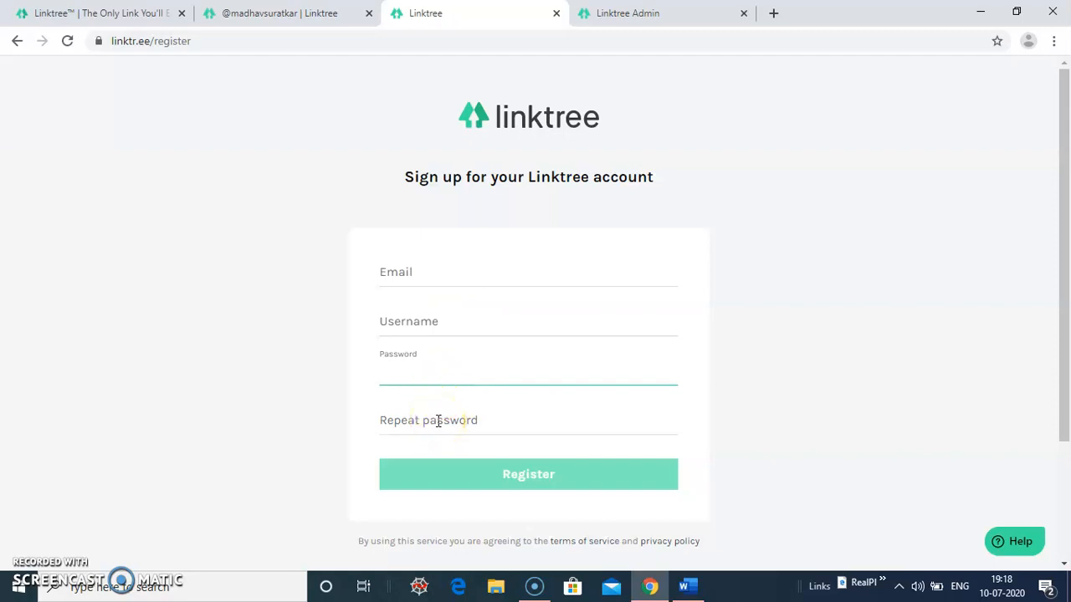
{"action": "left_click", "coordinate": [528, 420]}
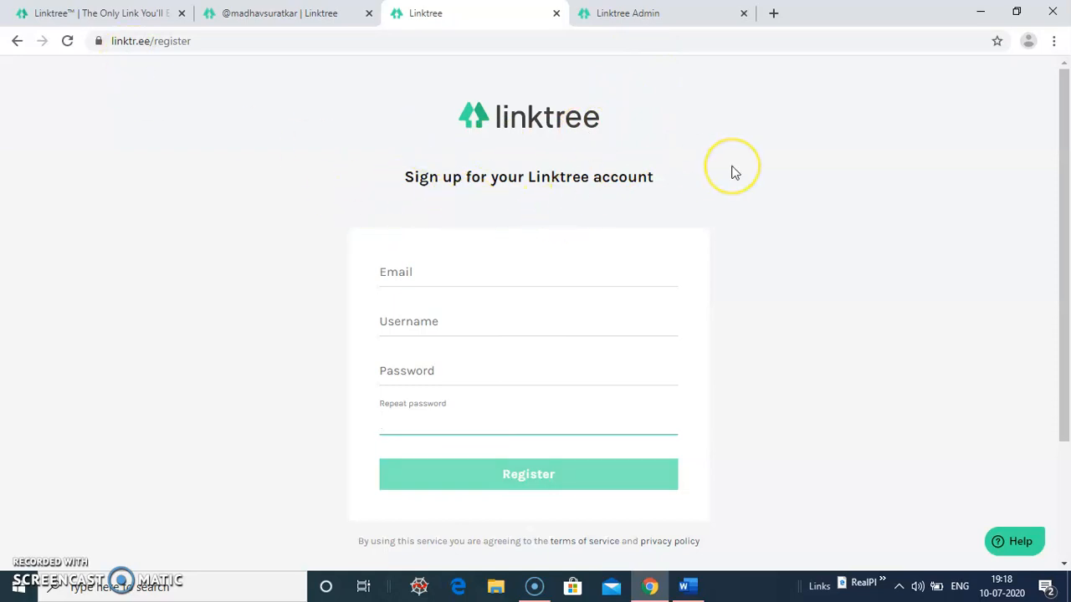
{"action": "mouse_move", "coordinate": [687, 281]}
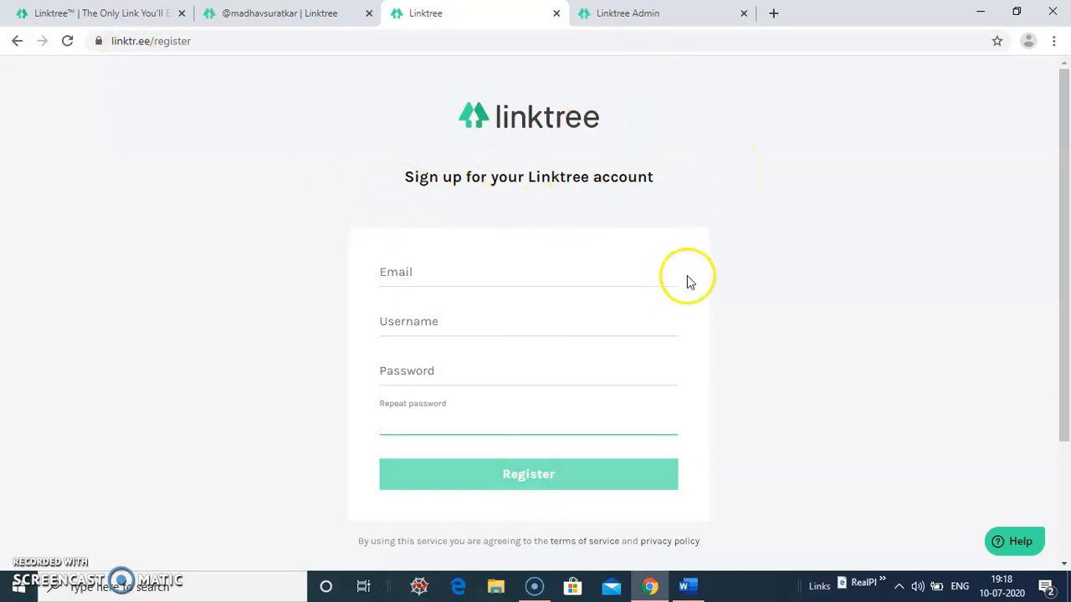
{"action": "left_click", "coordinate": [661, 14]}
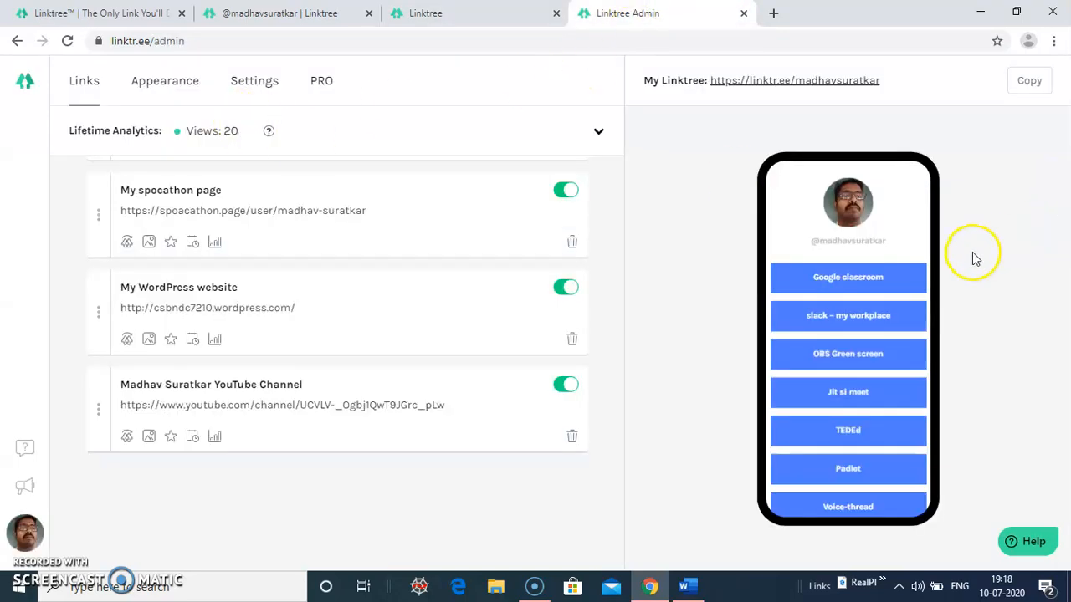
{"action": "mouse_move", "coordinate": [883, 371]}
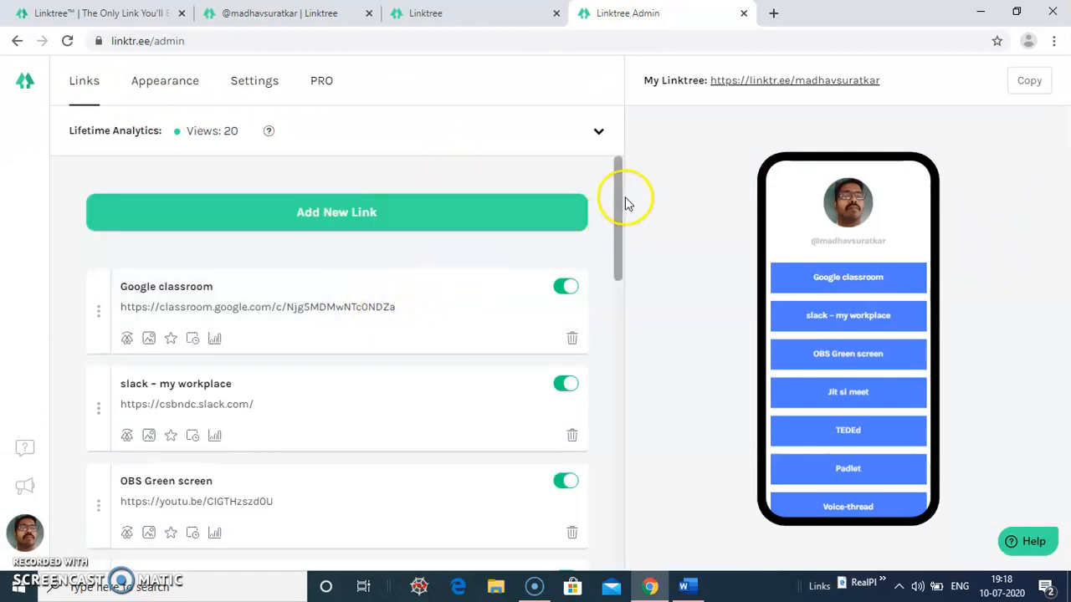
Step: Review the Links list on the admin dashboard and go to the Appearance settings
{"action": "scroll", "scroll_direction": "down", "scroll_amount": 3}
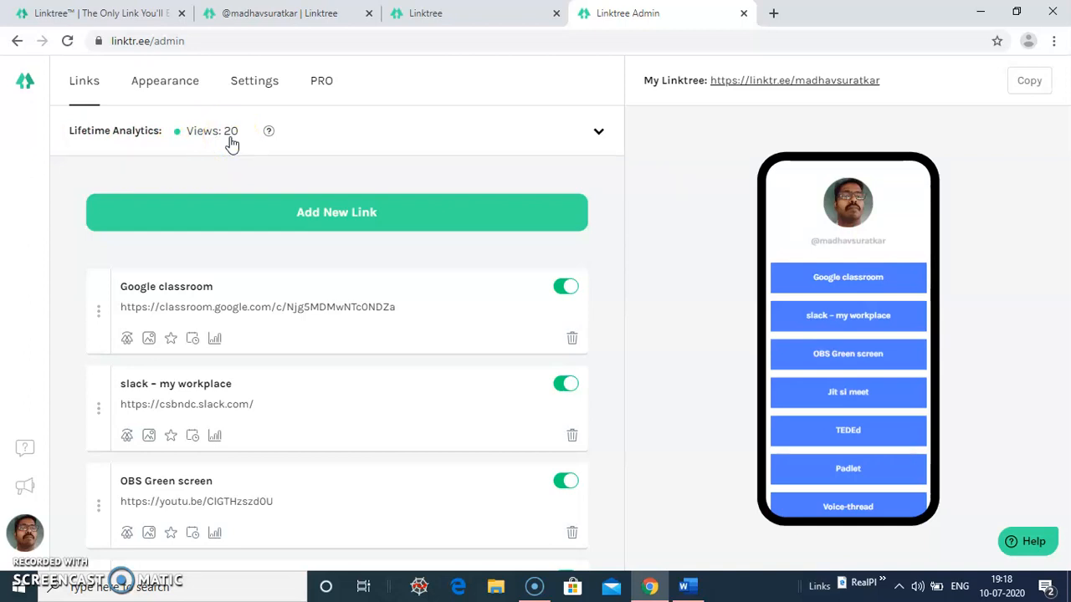
{"action": "mouse_move", "coordinate": [241, 213]}
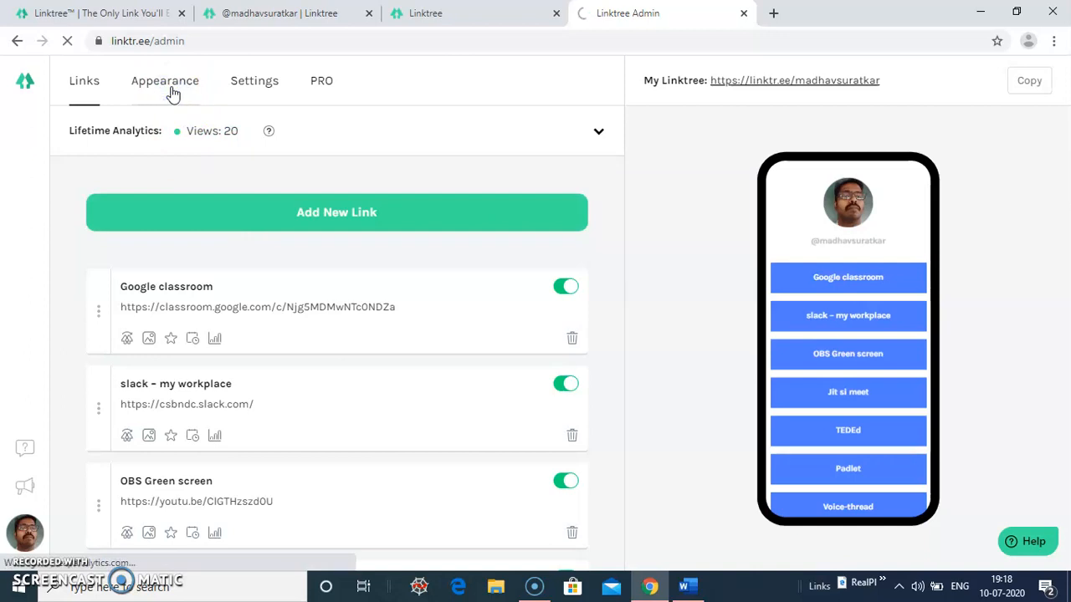
{"action": "left_click", "coordinate": [164, 81]}
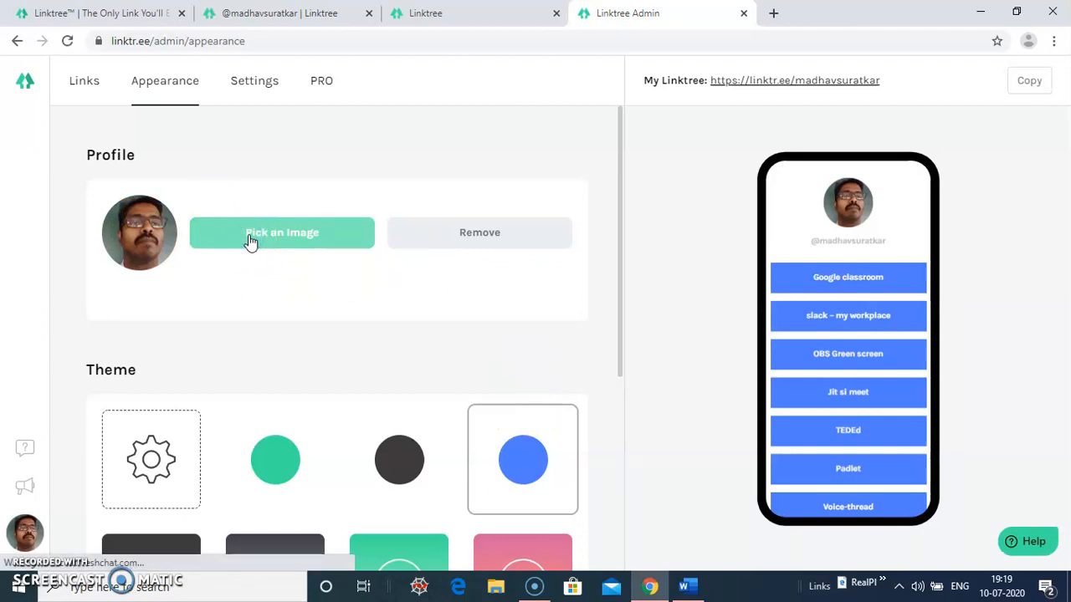
Step: Start picking a new profile image under the Profile section
{"action": "left_click", "coordinate": [281, 233]}
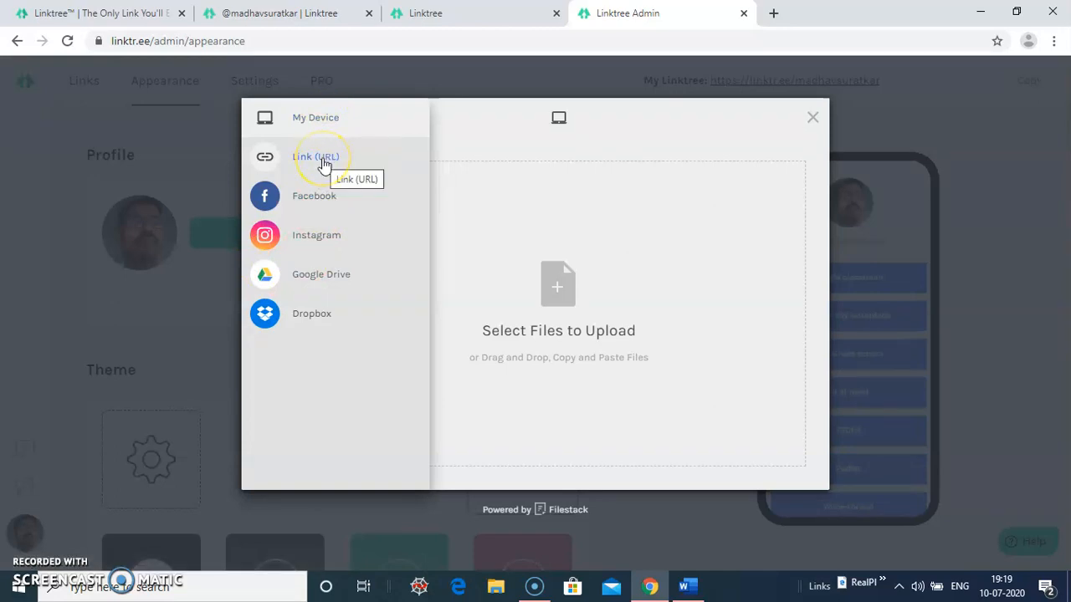
{"action": "mouse_move", "coordinate": [317, 201]}
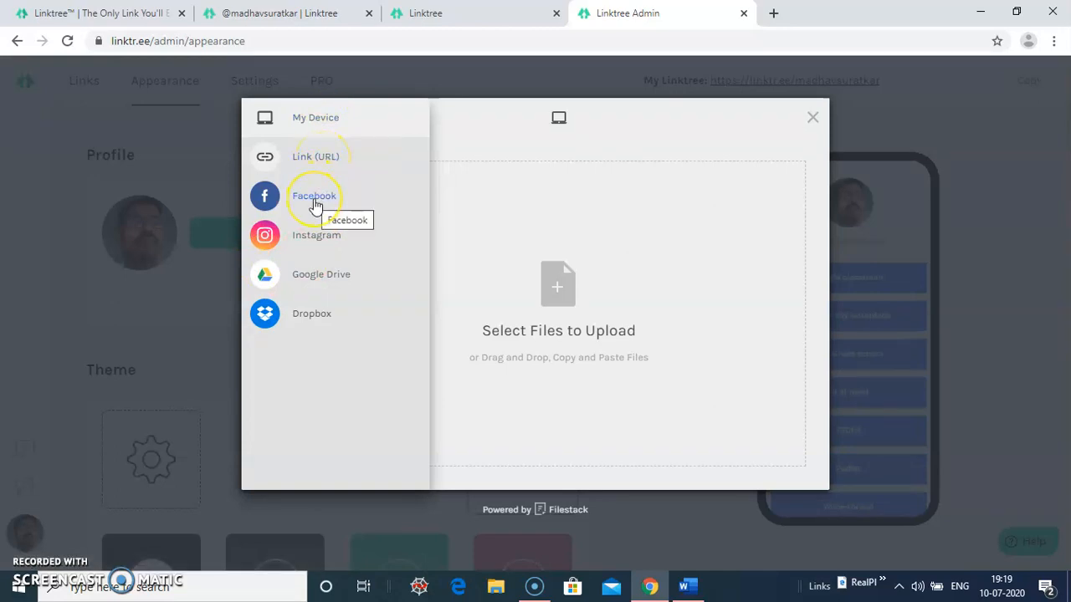
{"action": "mouse_move", "coordinate": [324, 271]}
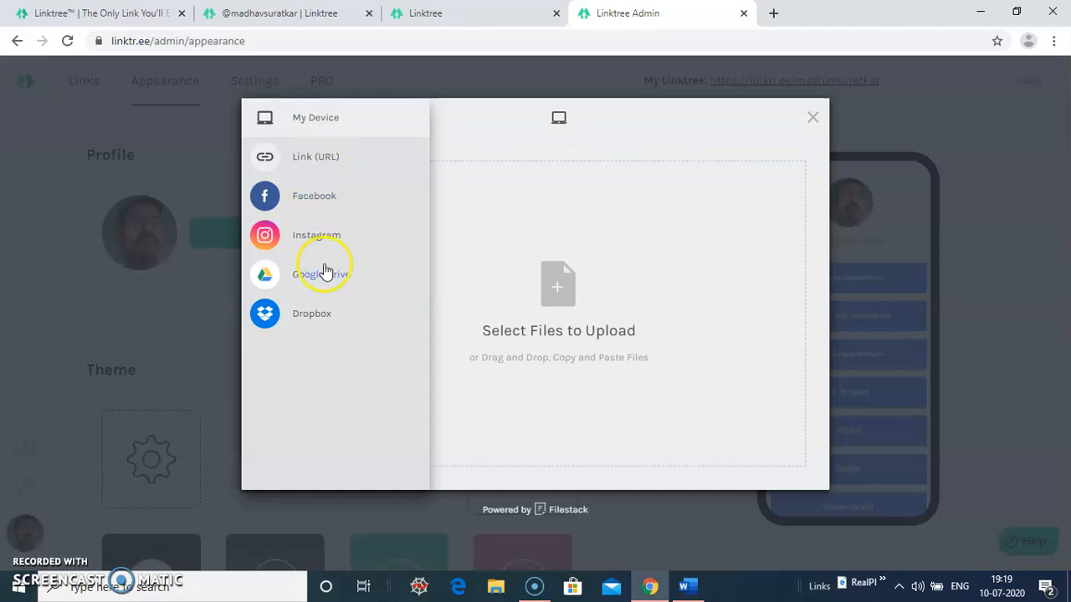
{"action": "mouse_move", "coordinate": [335, 123]}
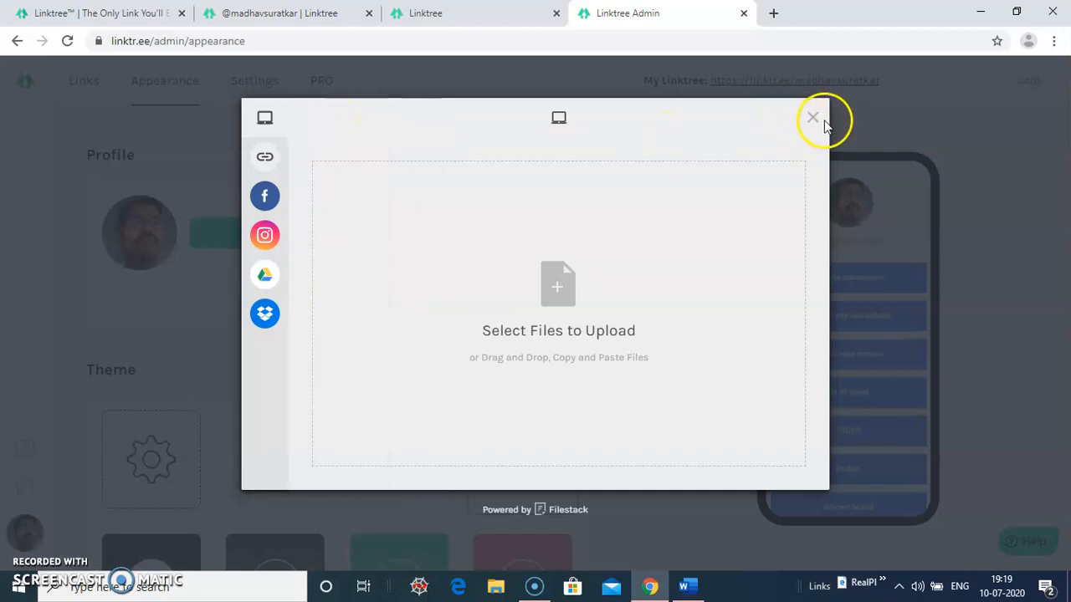
Step: Close the image-upload dialog without choosing a picture, keeping the current photo
{"action": "left_click", "coordinate": [812, 117]}
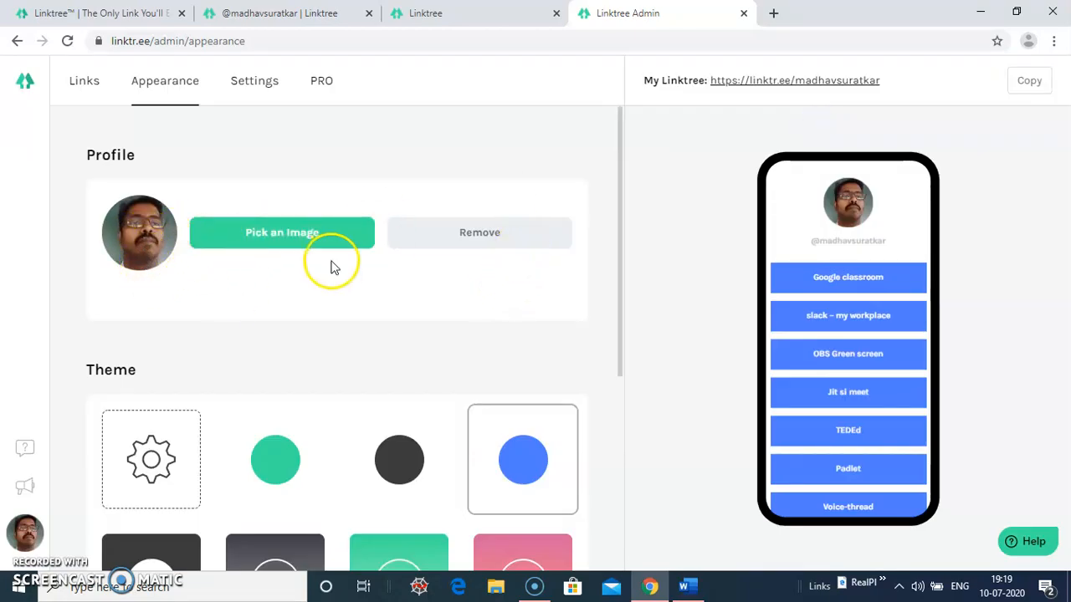
{"action": "scroll", "scroll_direction": "down", "scroll_amount": 3}
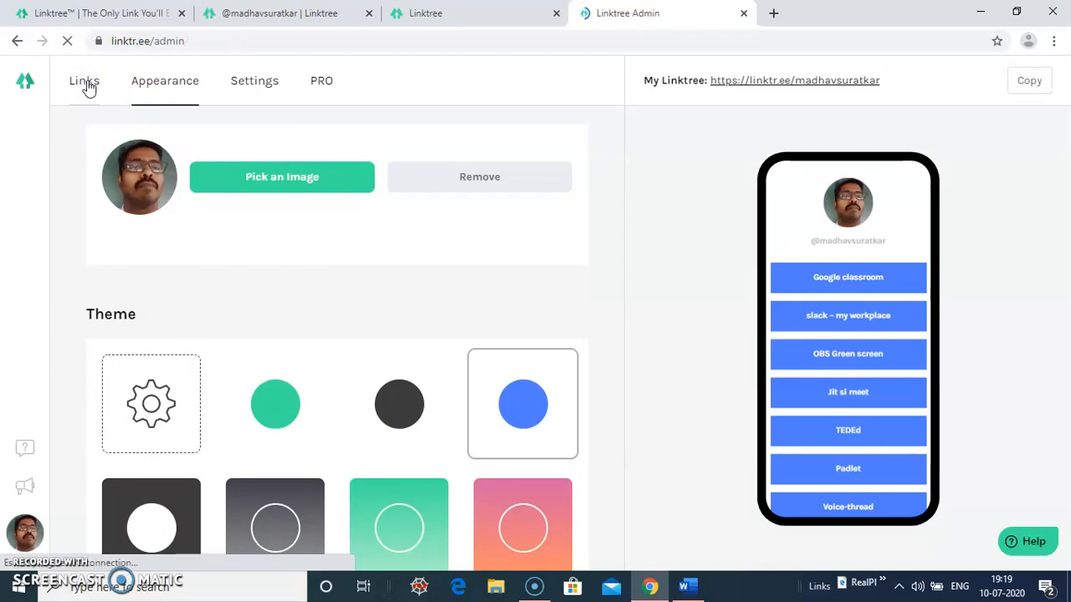
Step: Add a new link to the Links list titled 'vlab', leaving its URL at the placeholder
{"action": "left_click", "coordinate": [83, 80]}
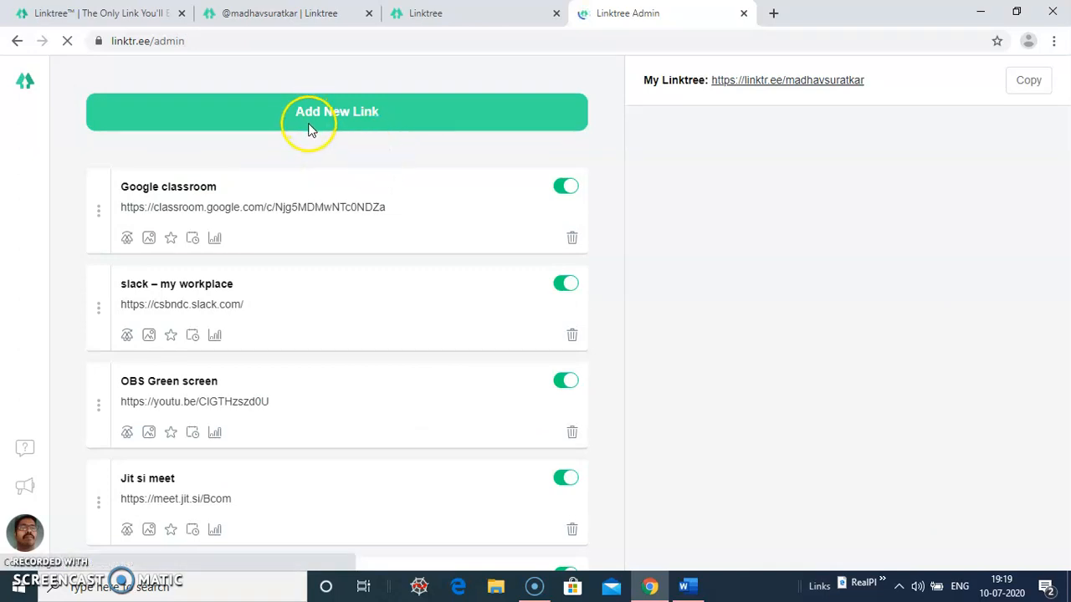
{"action": "left_click", "coordinate": [336, 110]}
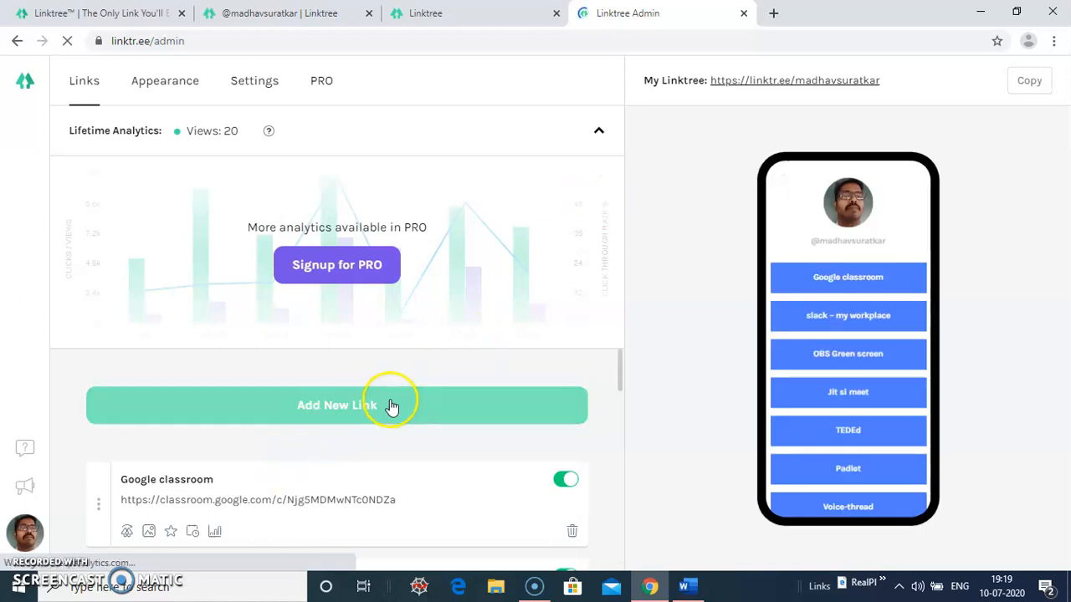
{"action": "left_click", "coordinate": [336, 405]}
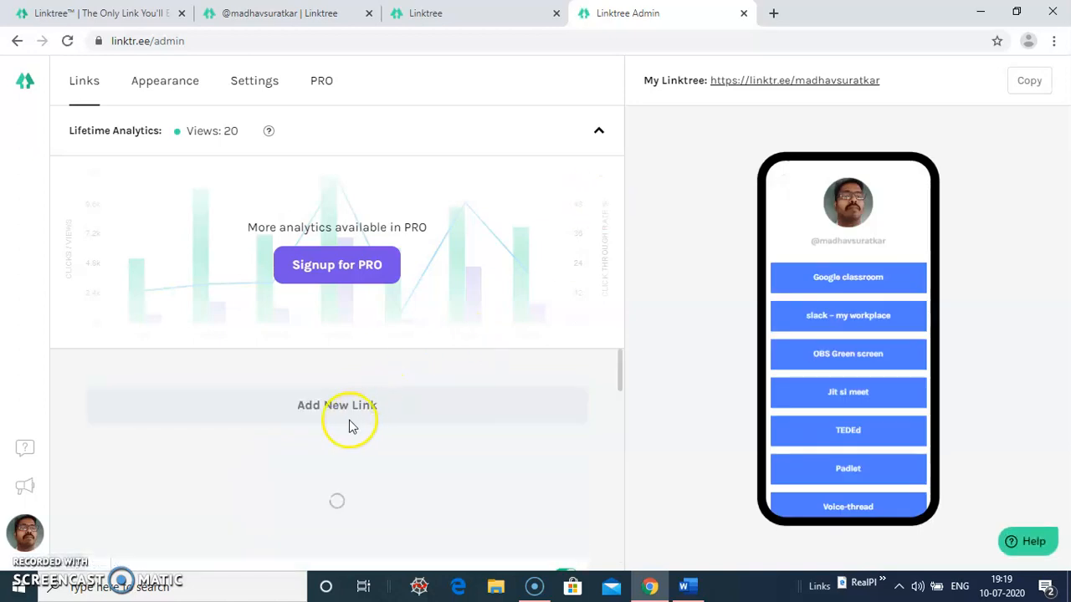
{"action": "left_click", "coordinate": [337, 404]}
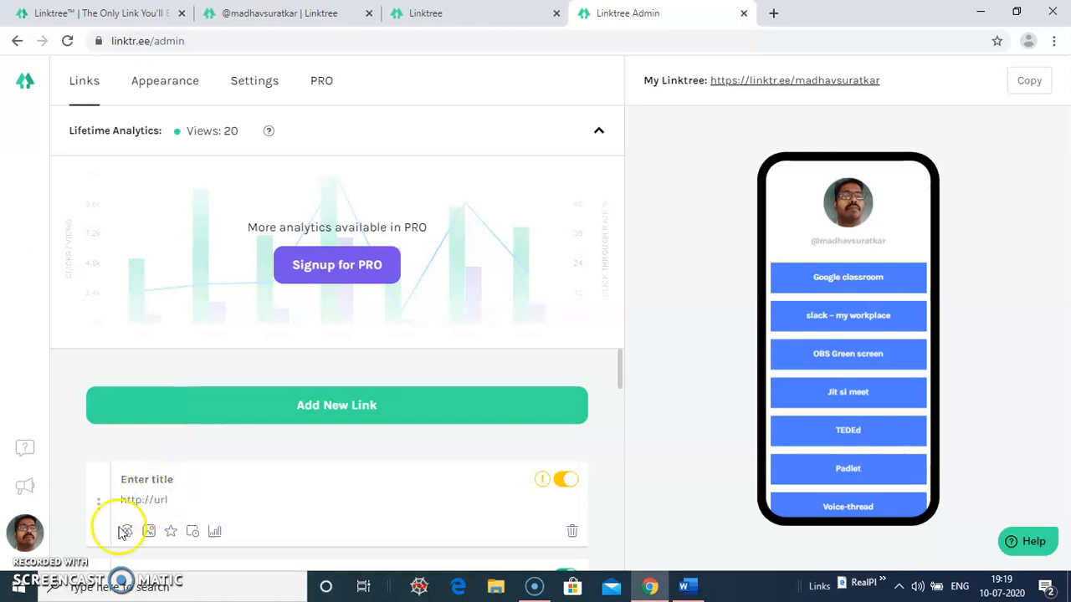
{"action": "type", "text": "vl"}
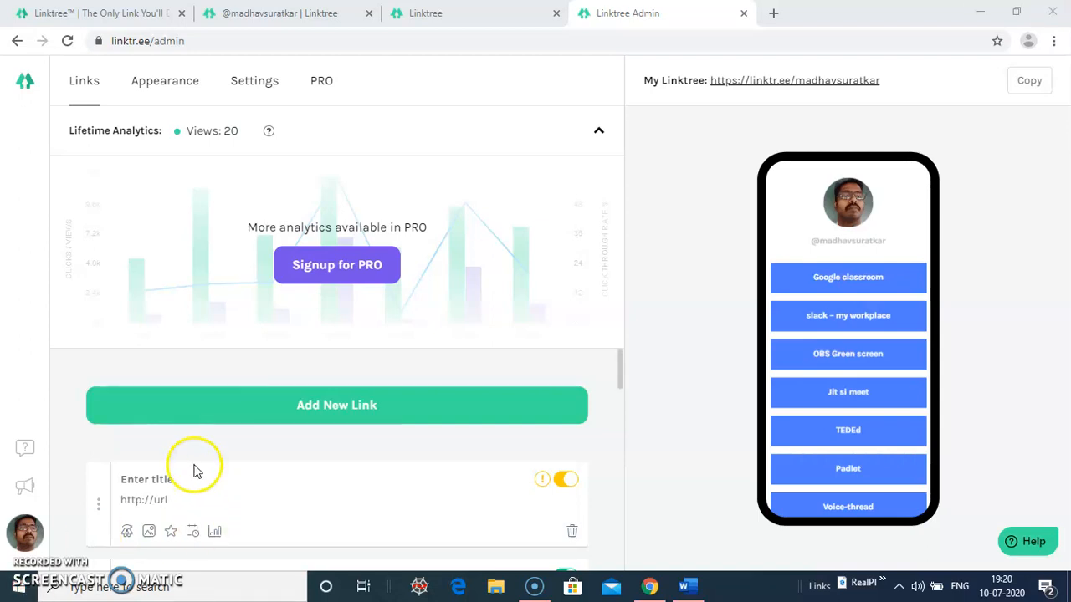
{"action": "type", "text": "v"}
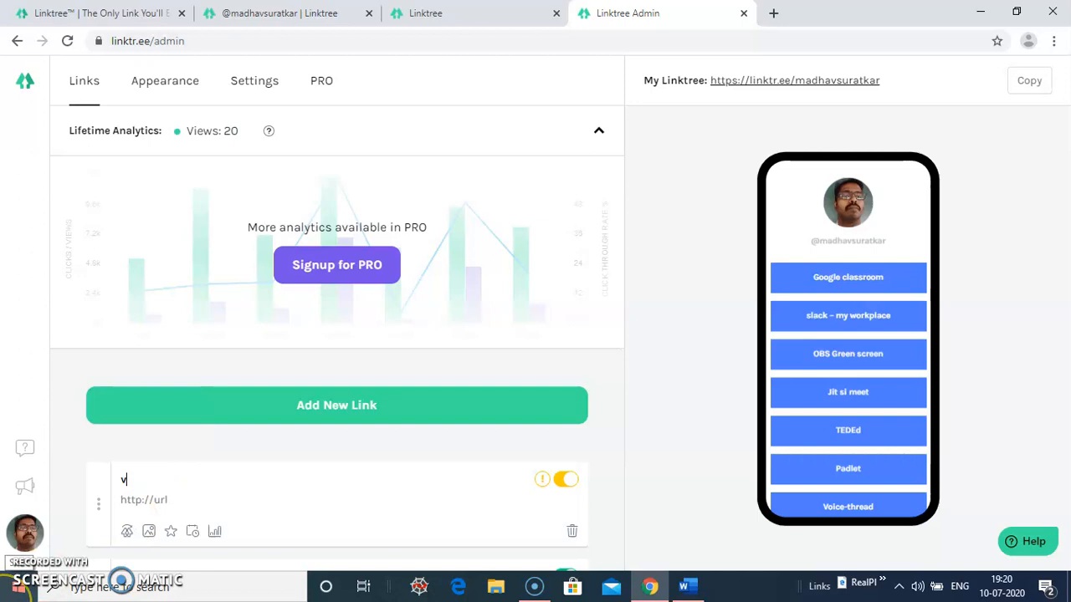
{"action": "type", "text": "lab"}
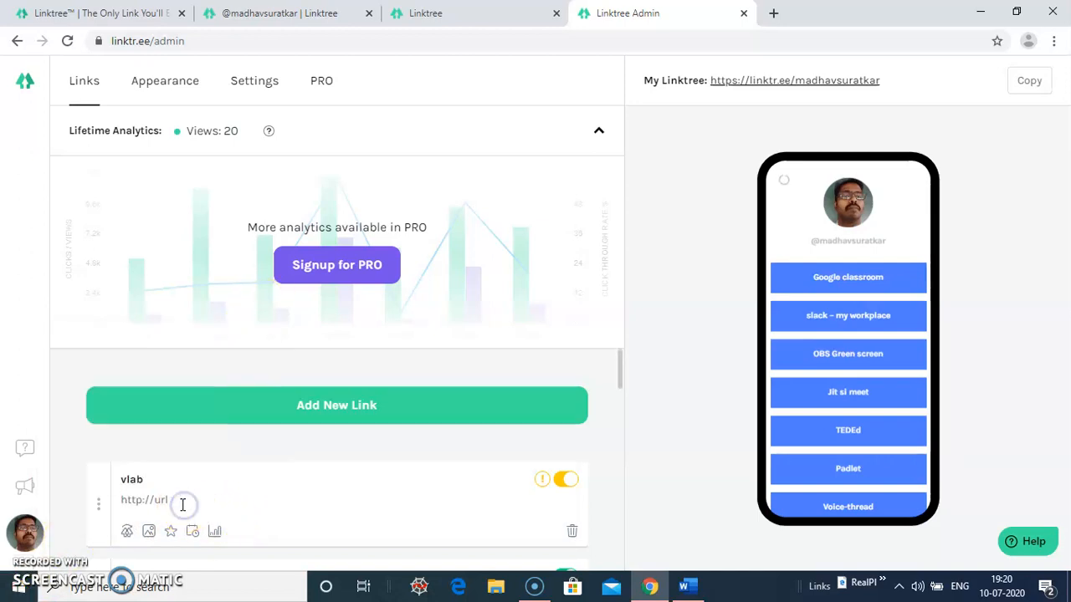
{"action": "left_click", "coordinate": [143, 499]}
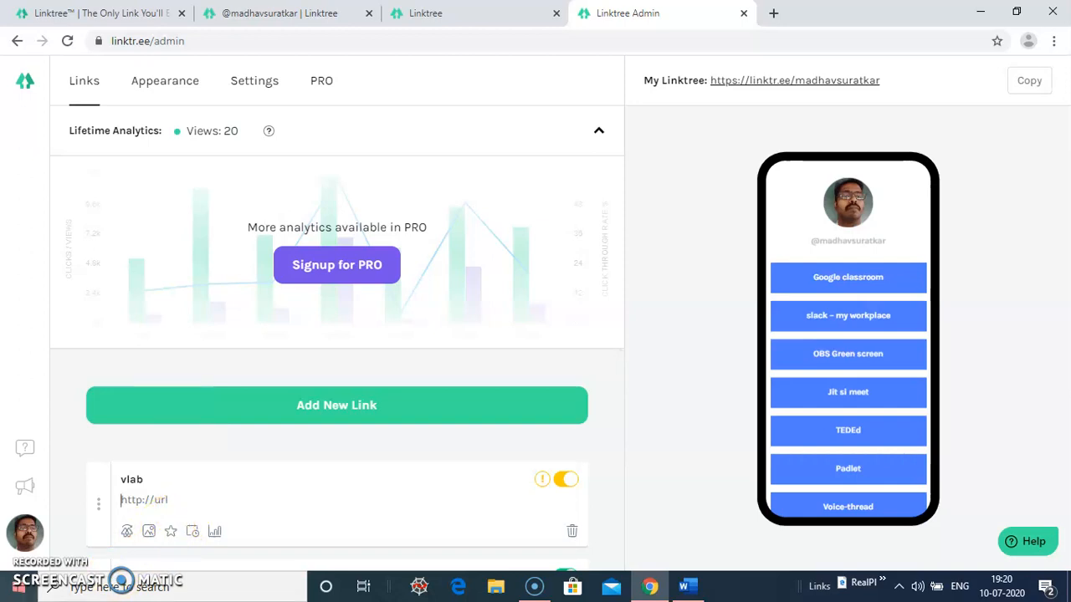
{"action": "left_click", "coordinate": [325, 586]}
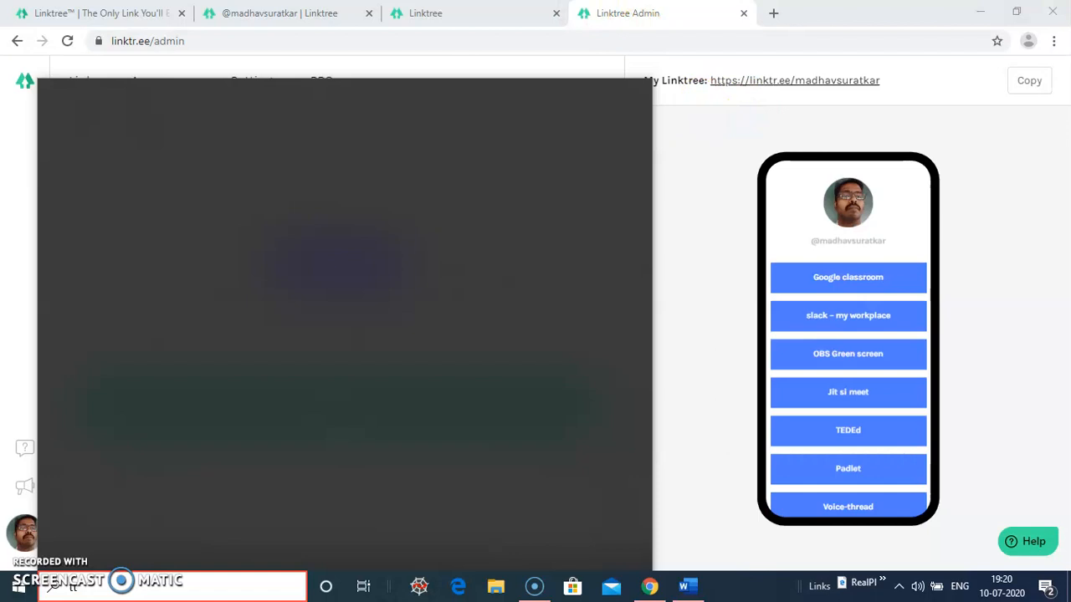
Step: Open vlab.co.in in a new Chrome tab and copy its web address
{"action": "type", "text": "v"}
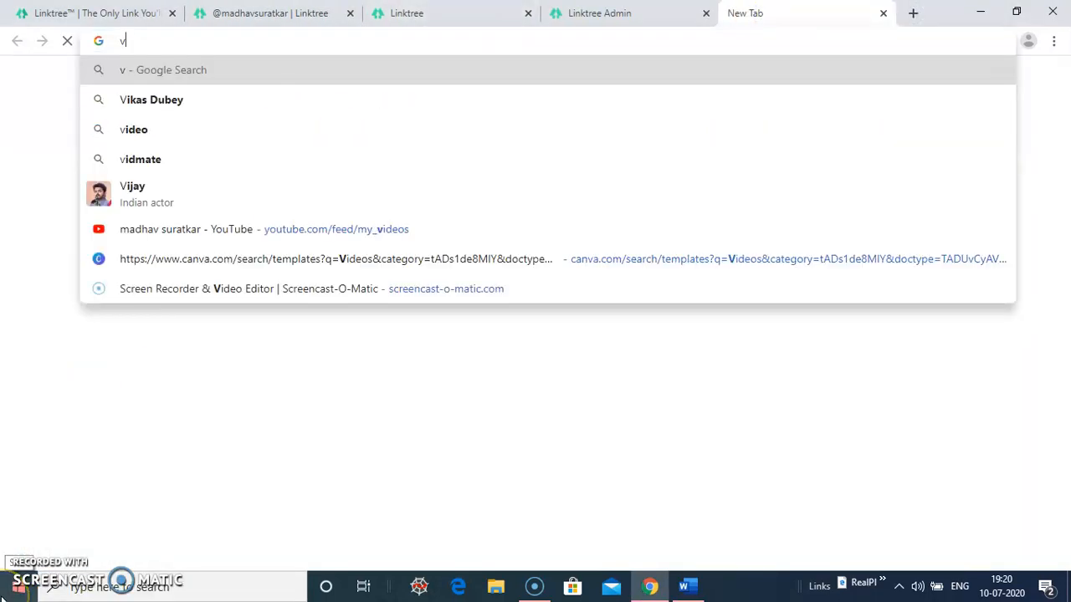
{"action": "type", "text": "lab.co.in"}
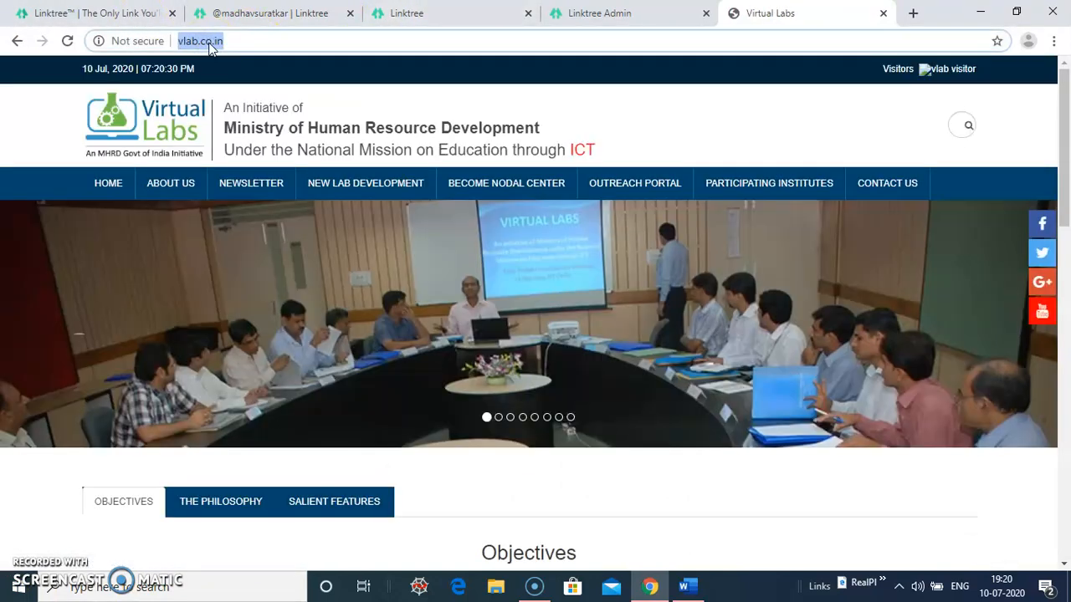
{"action": "right_click", "coordinate": [200, 40]}
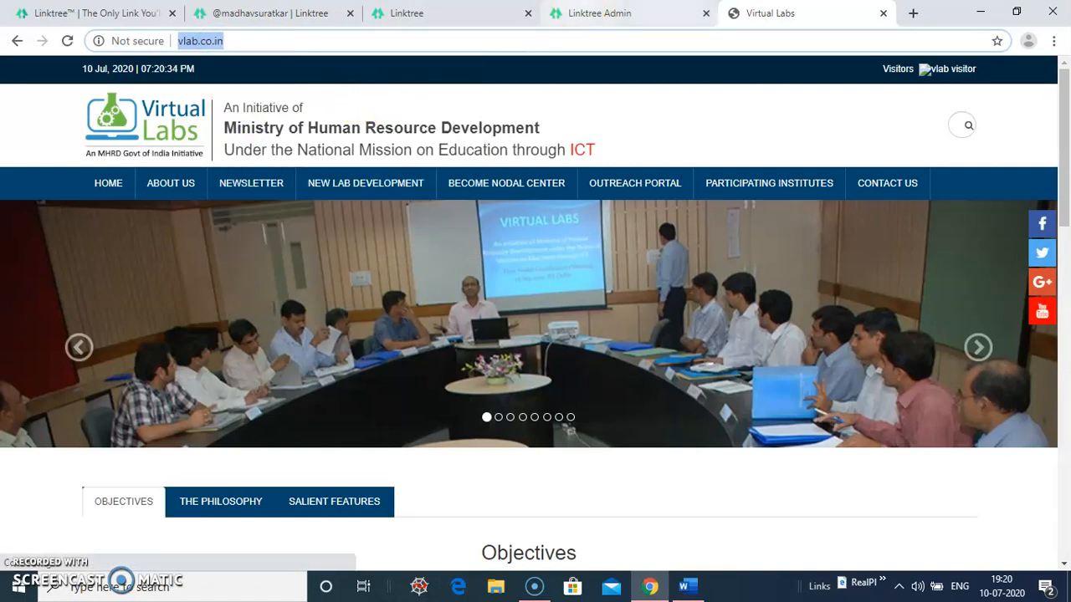
{"action": "left_click", "coordinate": [599, 13]}
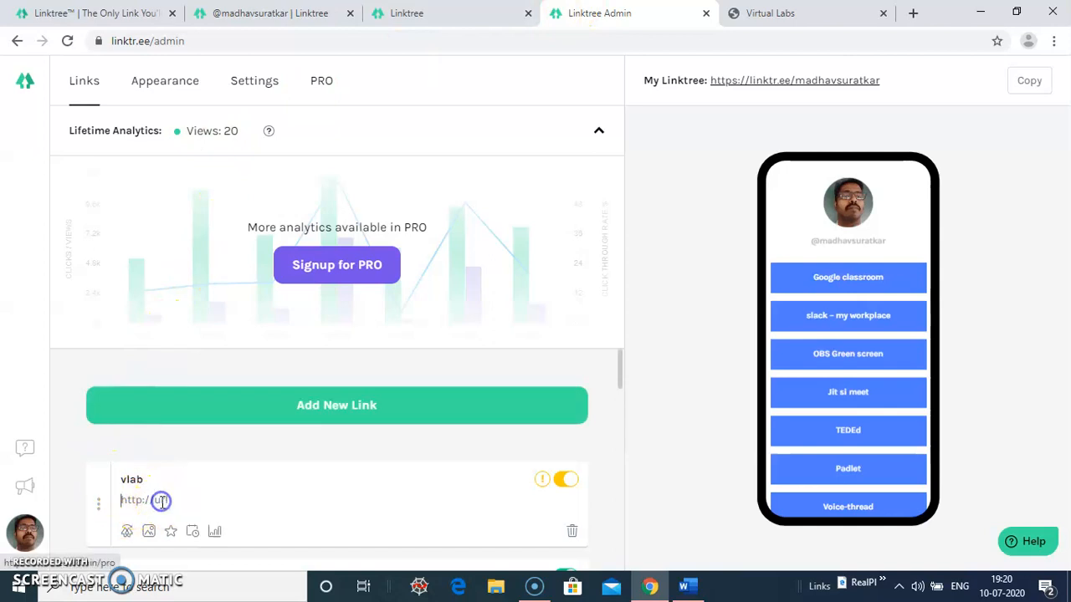
{"action": "right_click", "coordinate": [159, 500]}
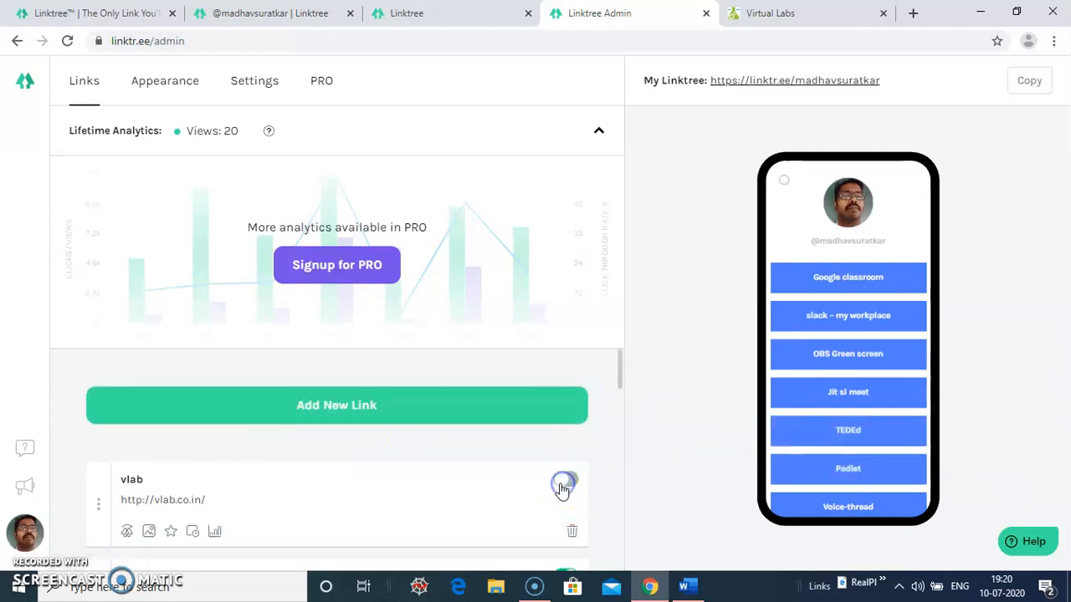
{"action": "left_click", "coordinate": [565, 482]}
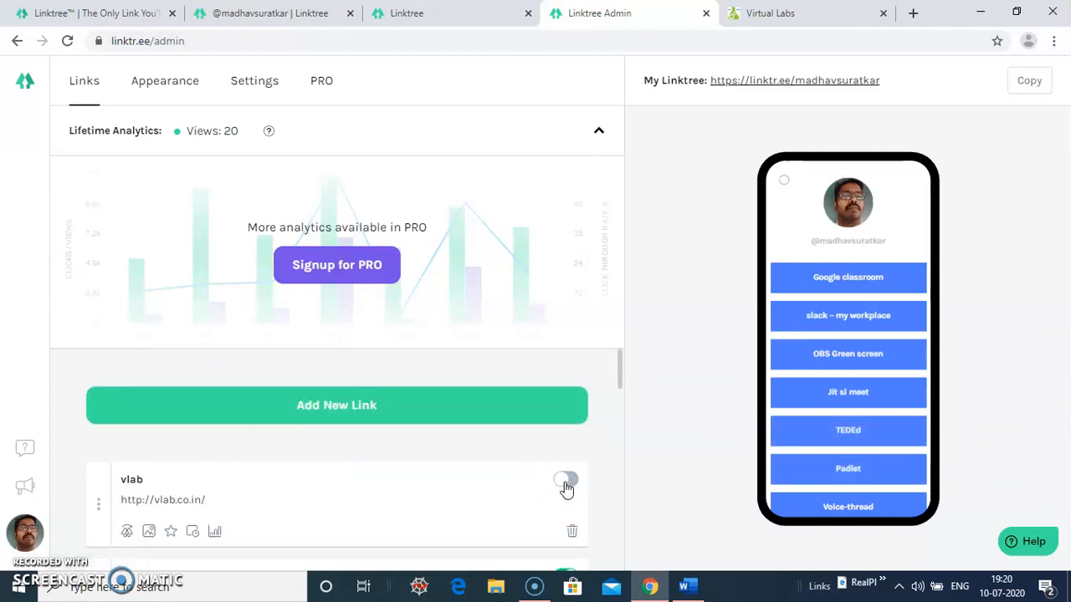
{"action": "left_click", "coordinate": [566, 479]}
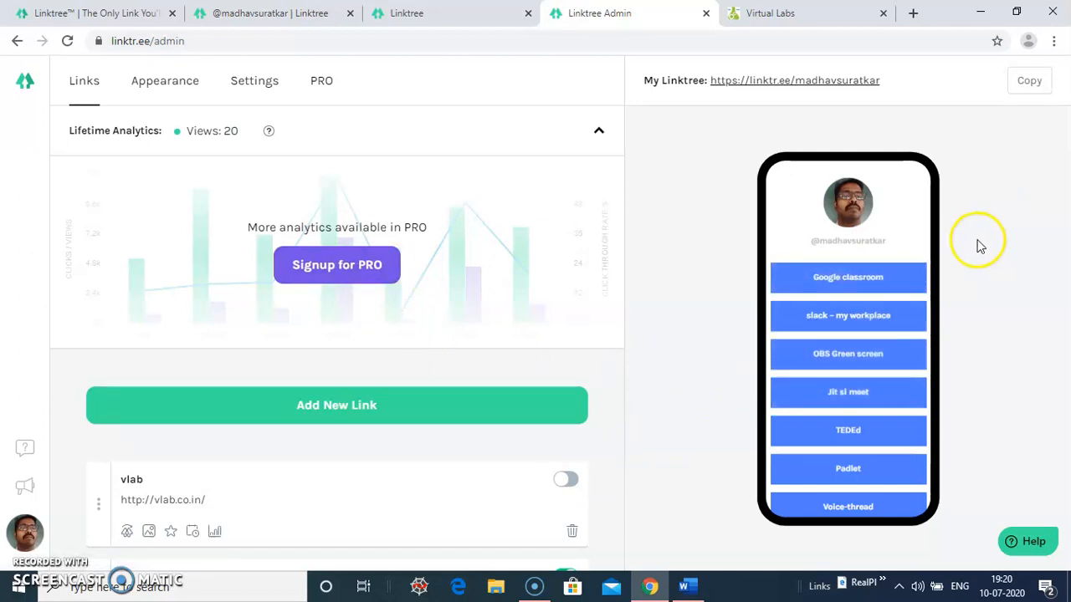
{"action": "mouse_move", "coordinate": [823, 87]}
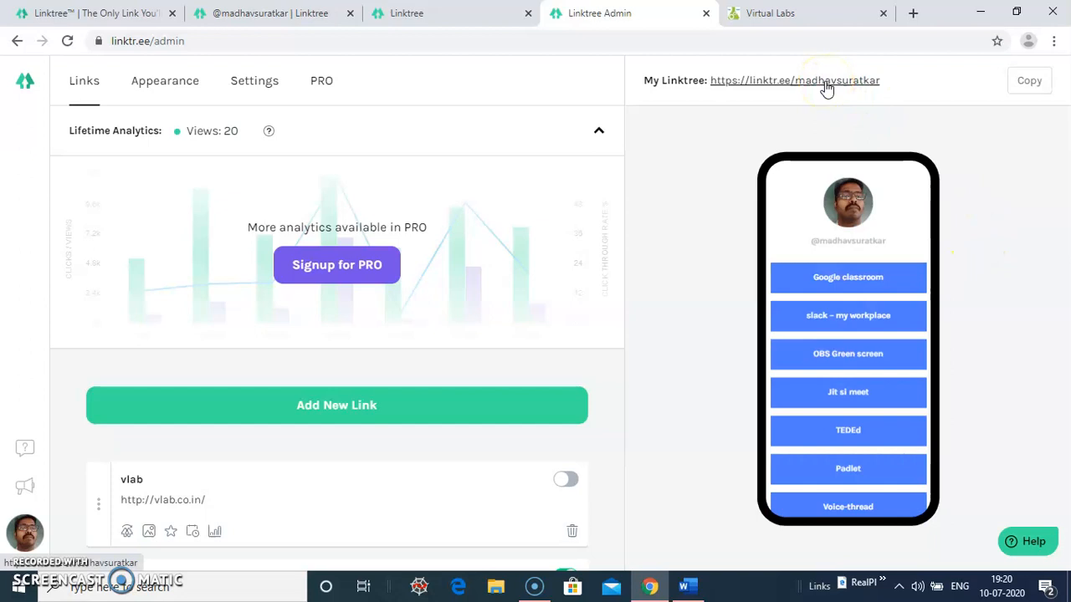
Step: Check the public profile, then switch the vlab link on in the admin page
{"action": "left_click", "coordinate": [793, 81]}
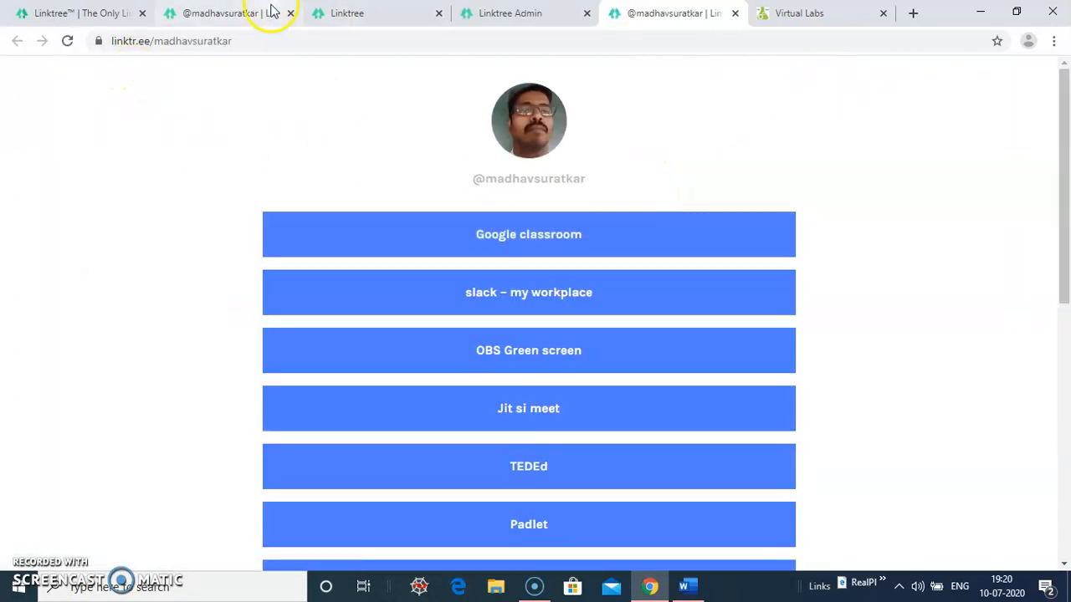
{"action": "left_click", "coordinate": [347, 14]}
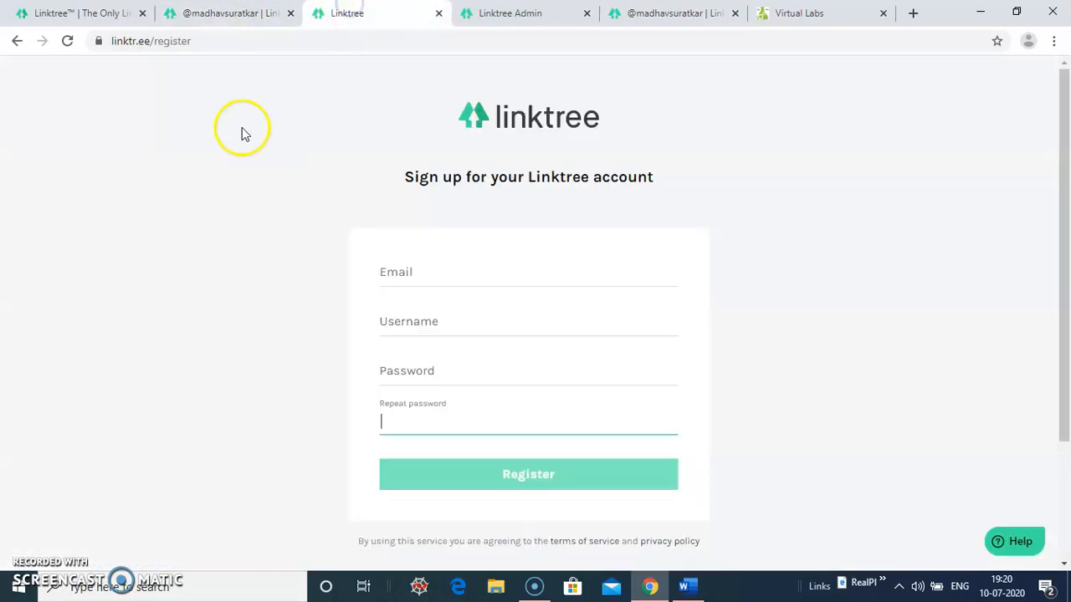
{"action": "left_click", "coordinate": [509, 13]}
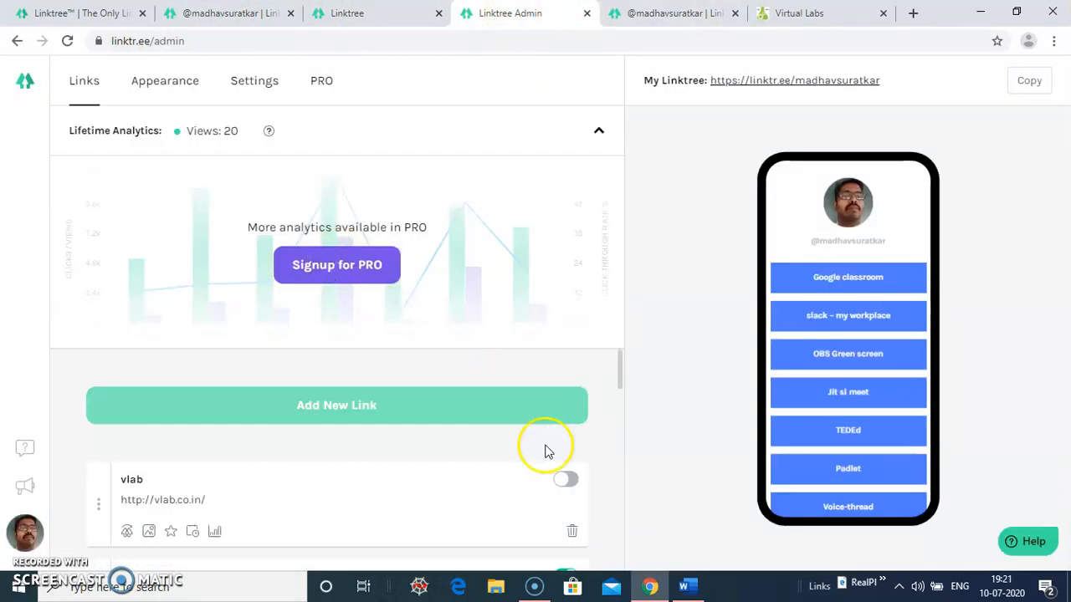
{"action": "left_click", "coordinate": [566, 479]}
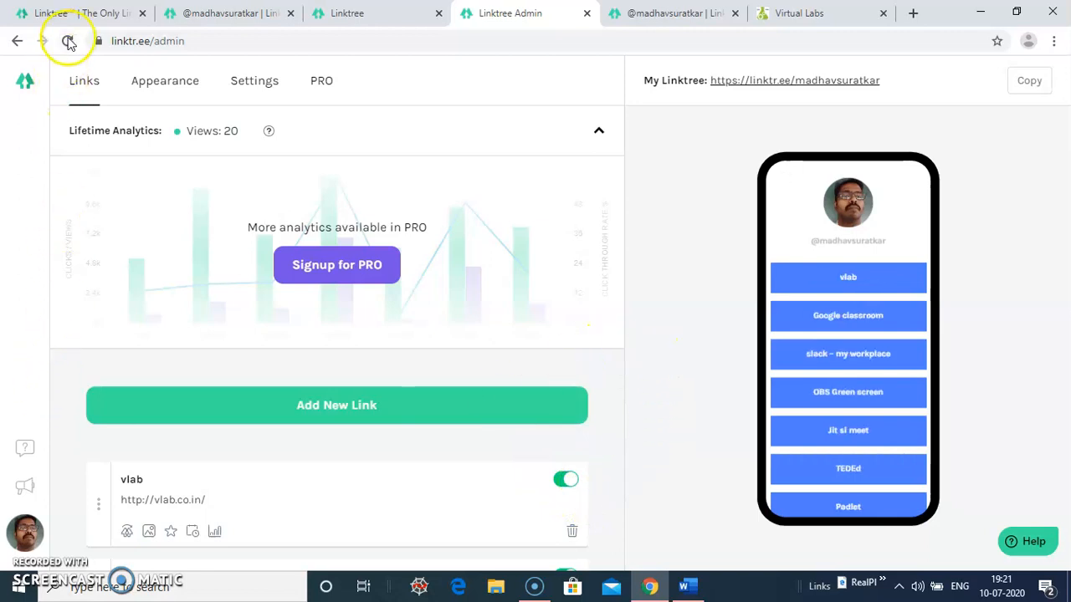
Step: Refresh the public profile so vlab appears first and follow it to Virtual Labs
{"action": "left_click", "coordinate": [67, 40]}
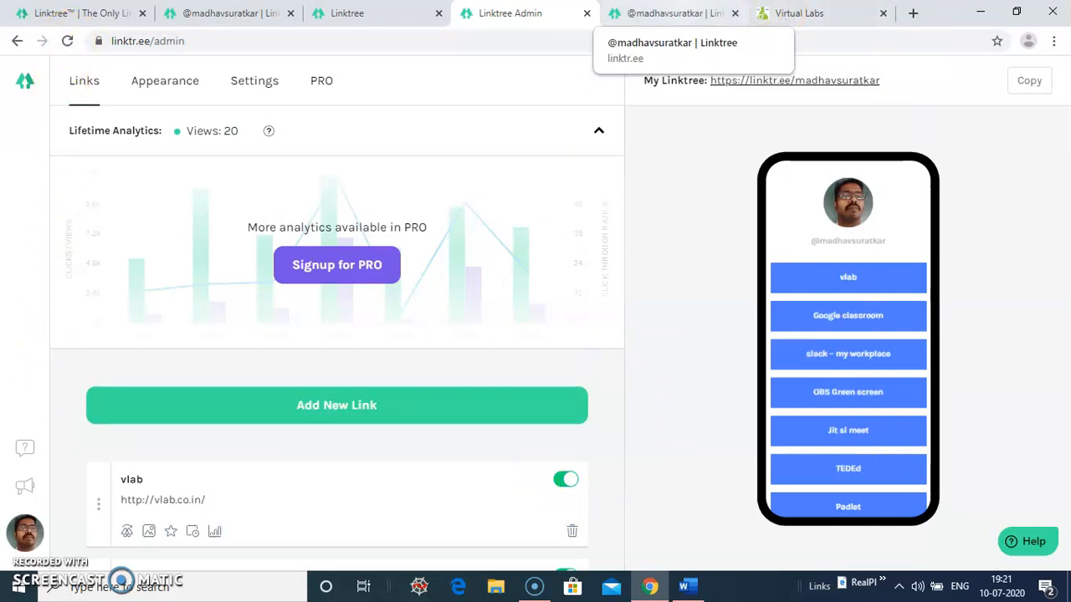
{"action": "left_click", "coordinate": [669, 14]}
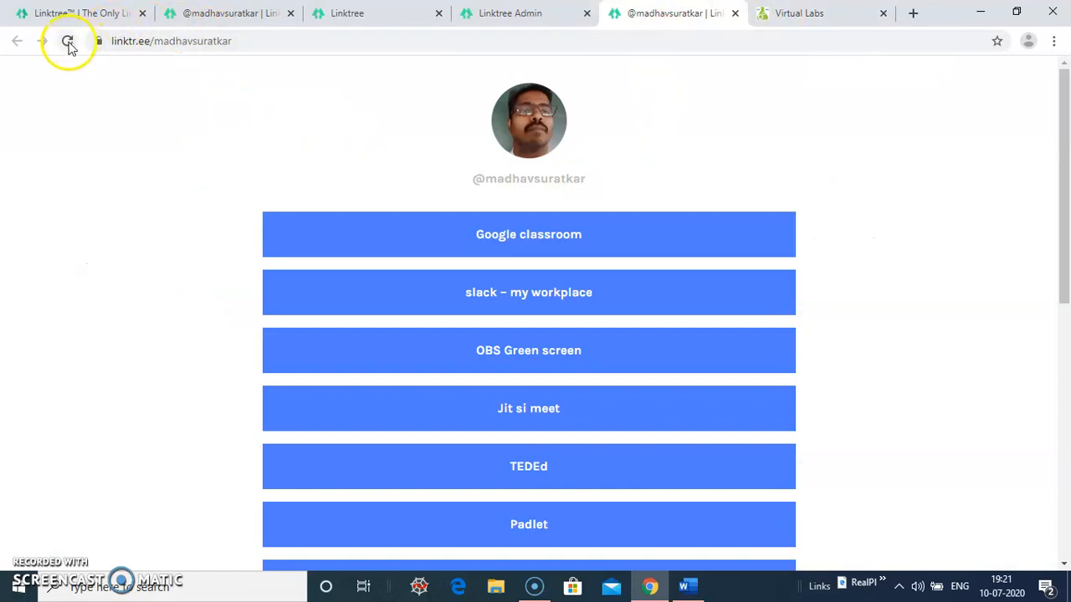
{"action": "left_click", "coordinate": [67, 40]}
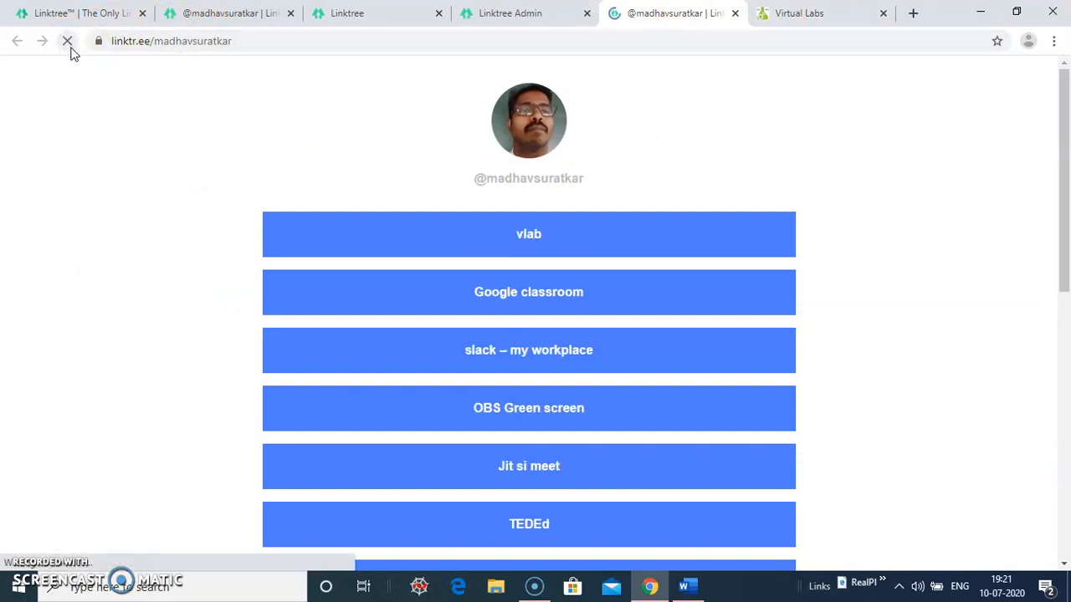
{"action": "left_click", "coordinate": [528, 234]}
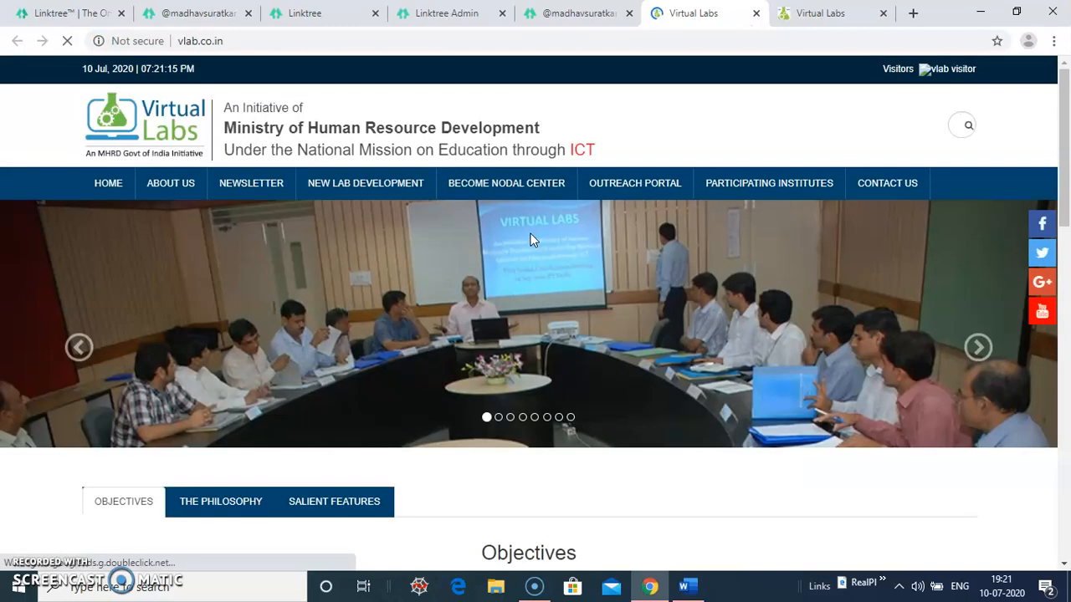
{"action": "mouse_move", "coordinate": [198, 13]}
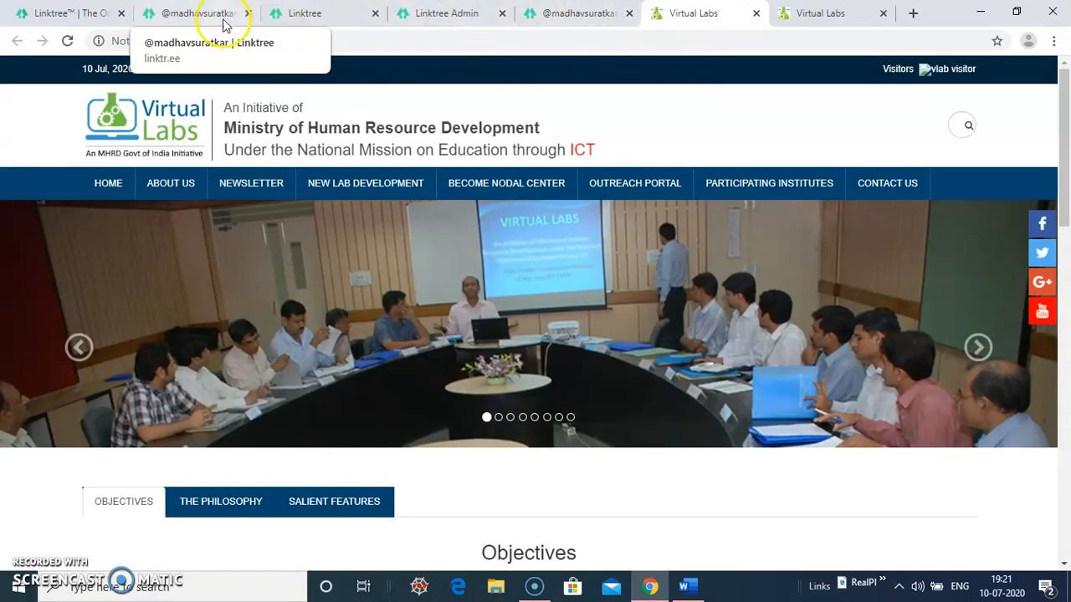